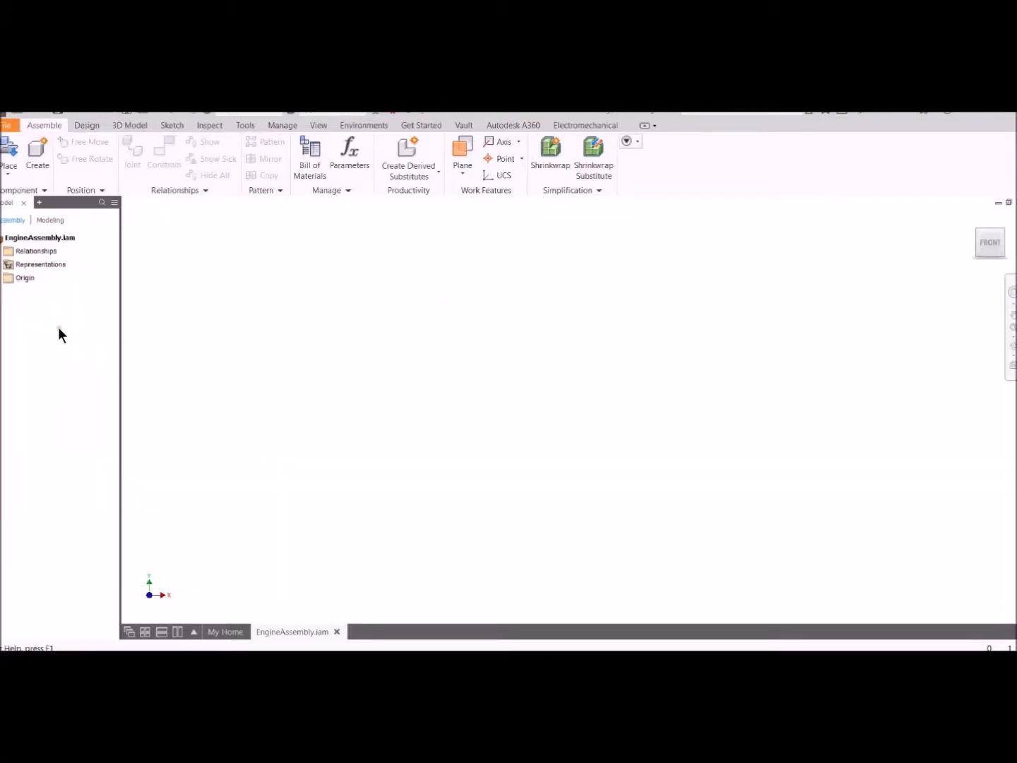
Place the CrankShaft part as the first component of the engine assembly
click(9, 277)
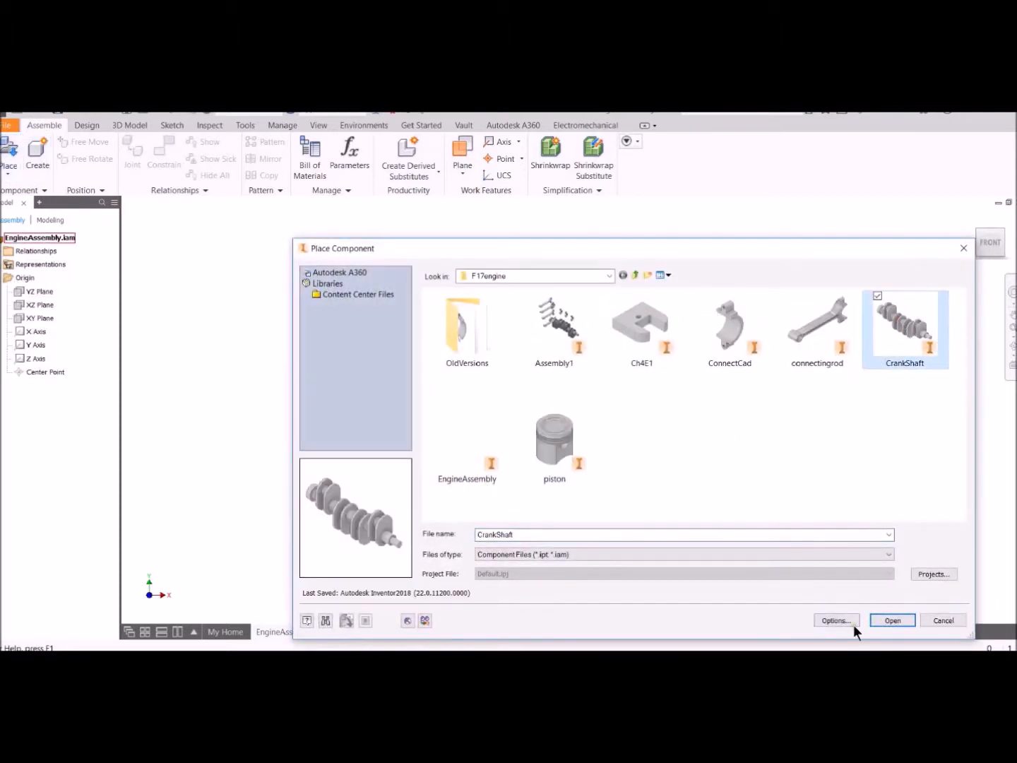
click(893, 620)
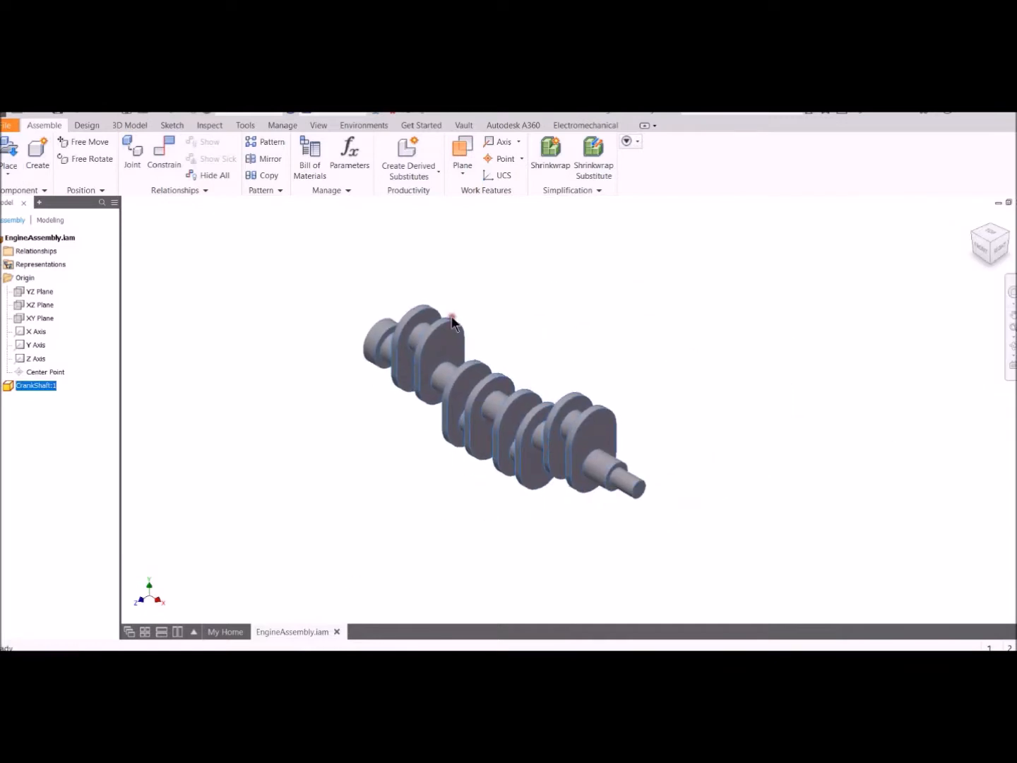
Show degrees of freedom and make the YZ origin plane visible at the crankshaft end
click(318, 125)
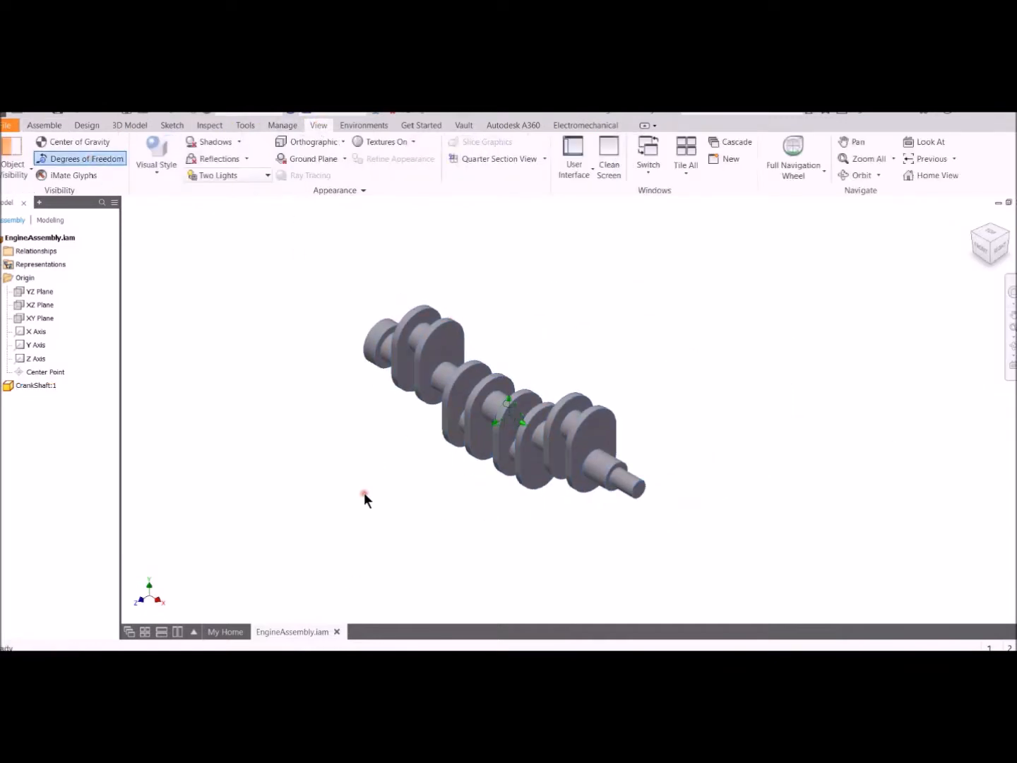
right_click(37, 291)
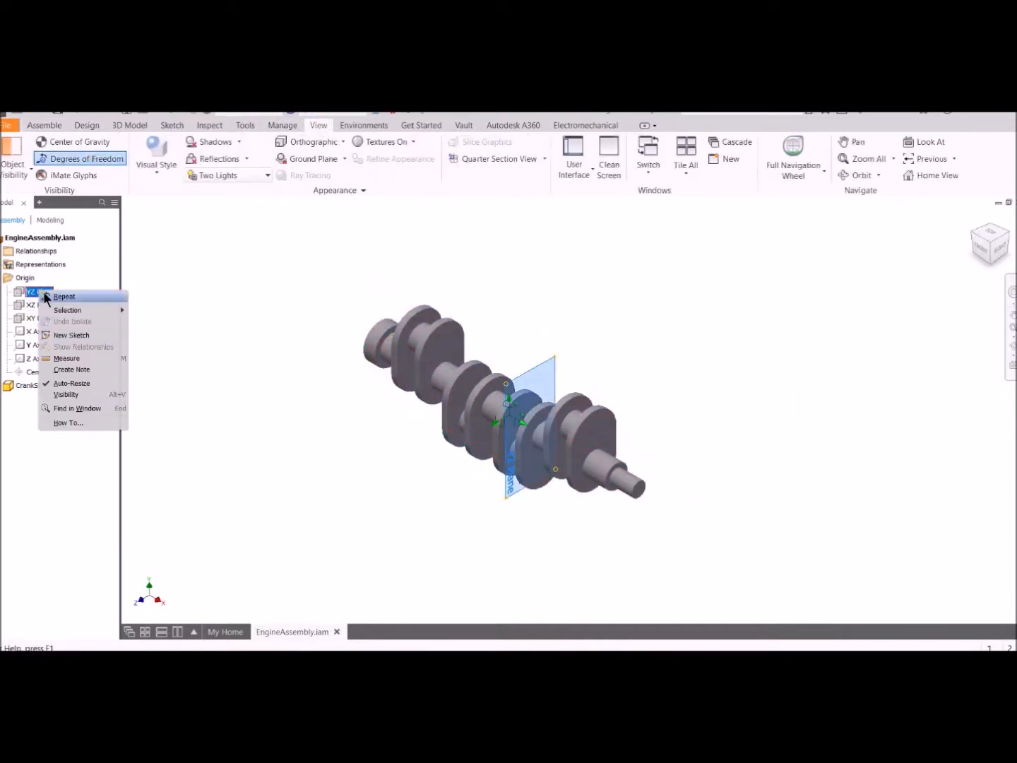
click(240, 331)
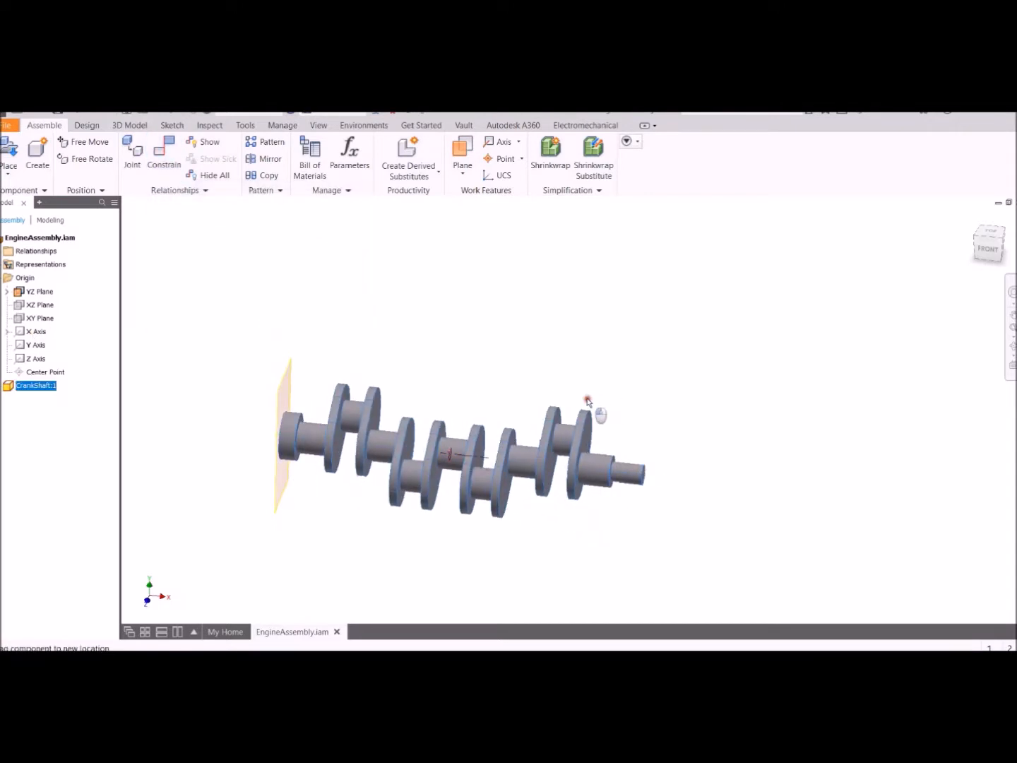
Place four ConnectCad caps and four connectingrod parts above the crankshaft
click(8, 149)
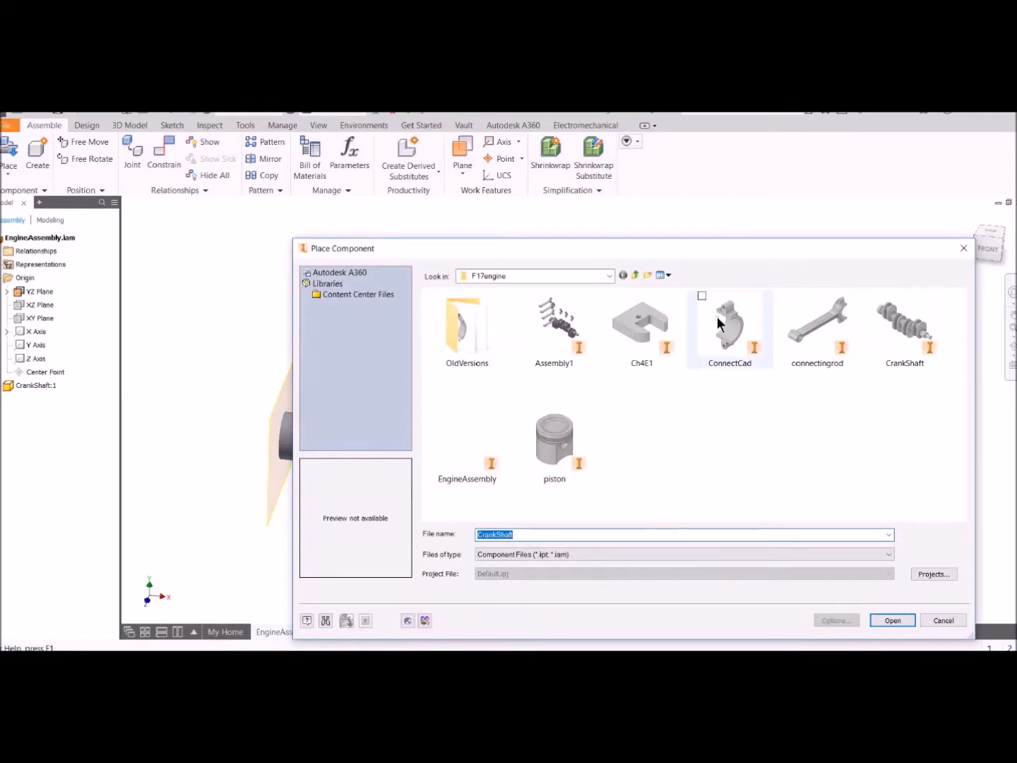
click(892, 619)
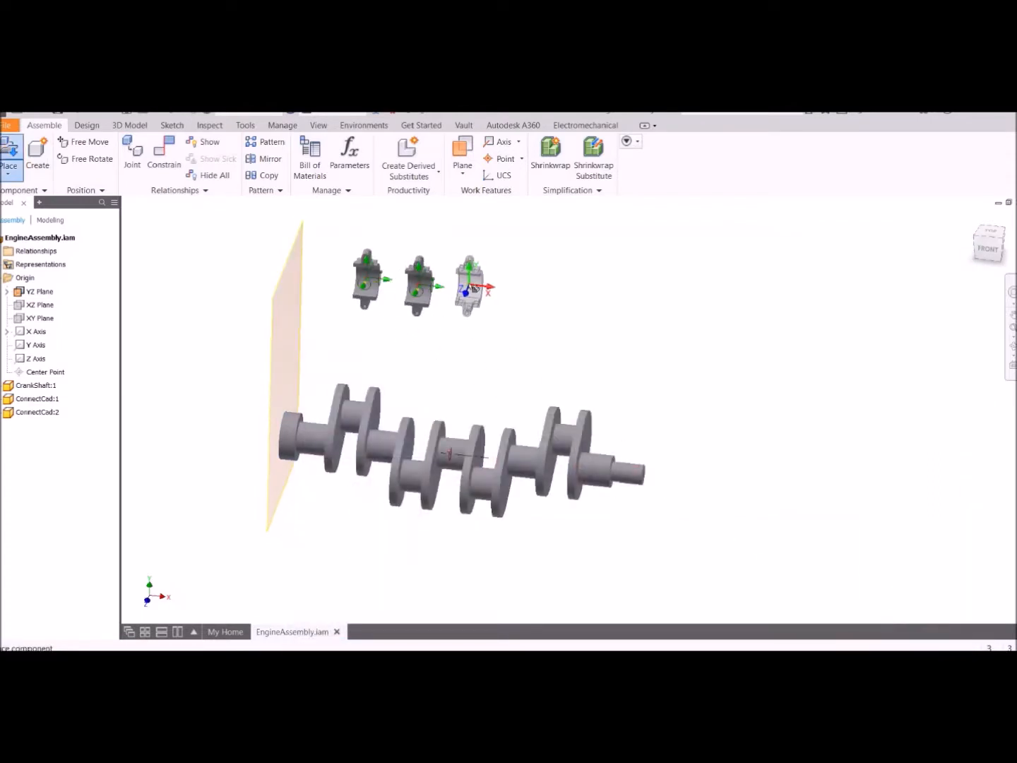
click(8, 150)
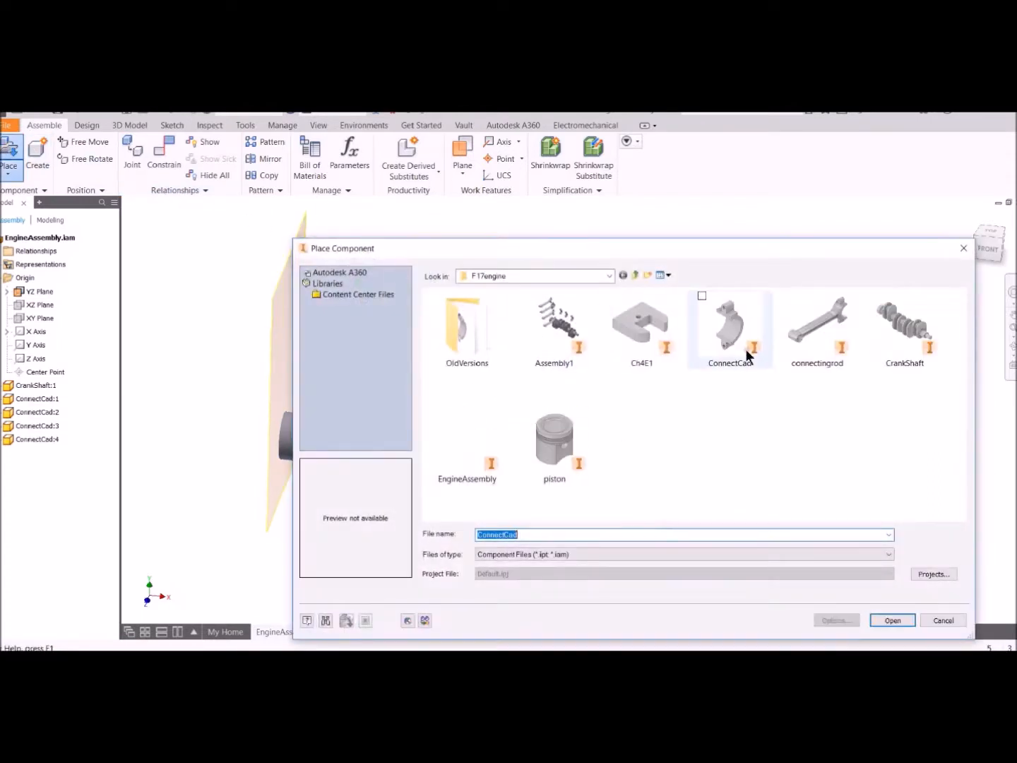
click(892, 620)
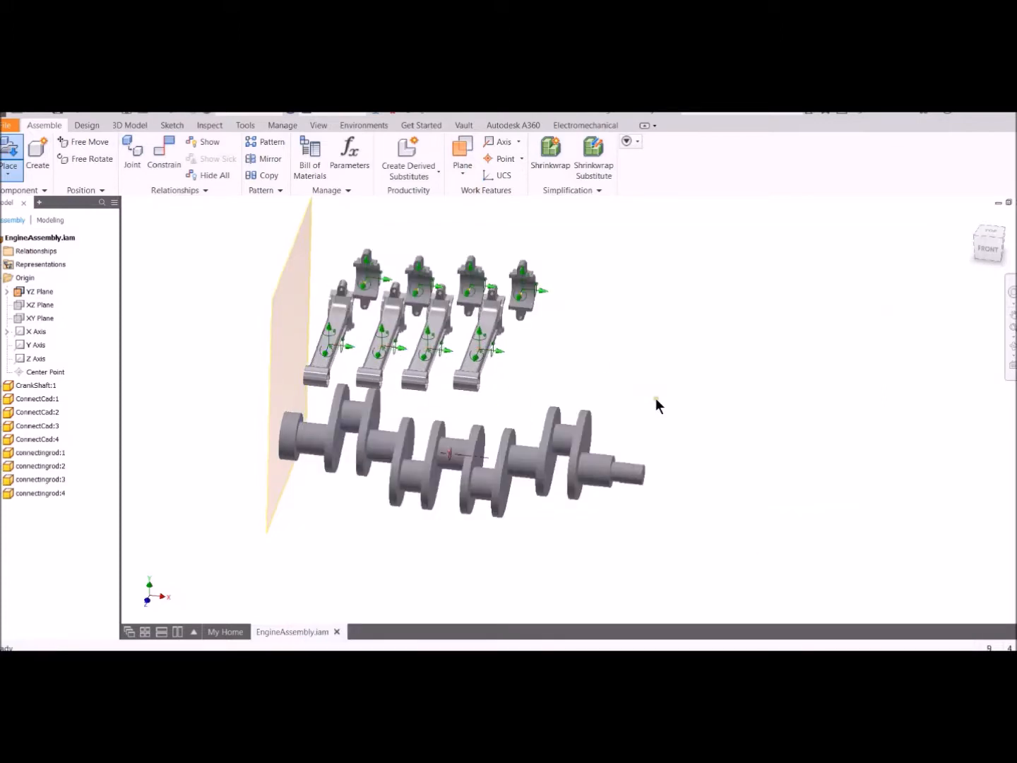
drag(657, 402, 548, 322)
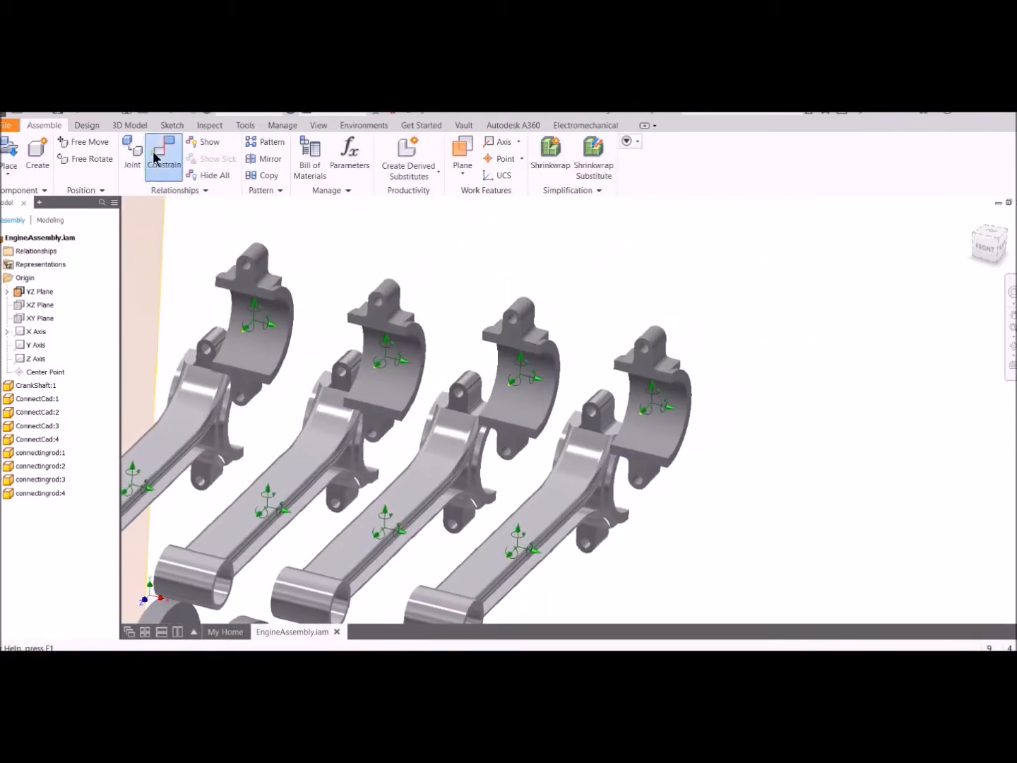
Mate each of the four caps onto the big end of its connecting rod
click(164, 154)
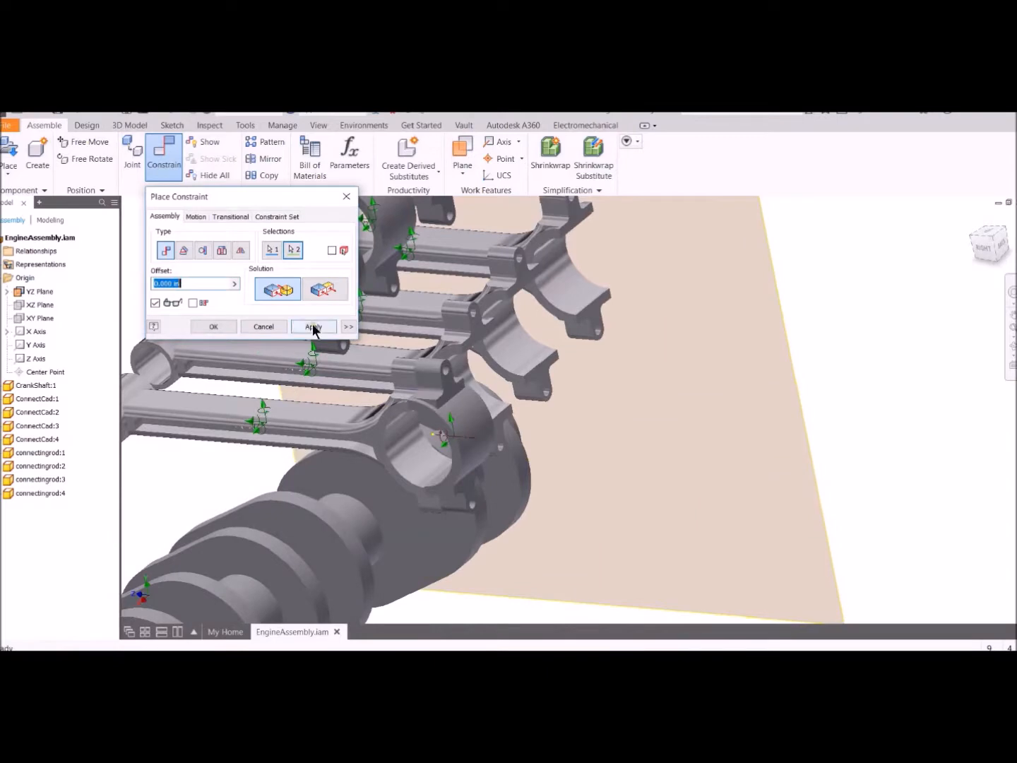
click(313, 326)
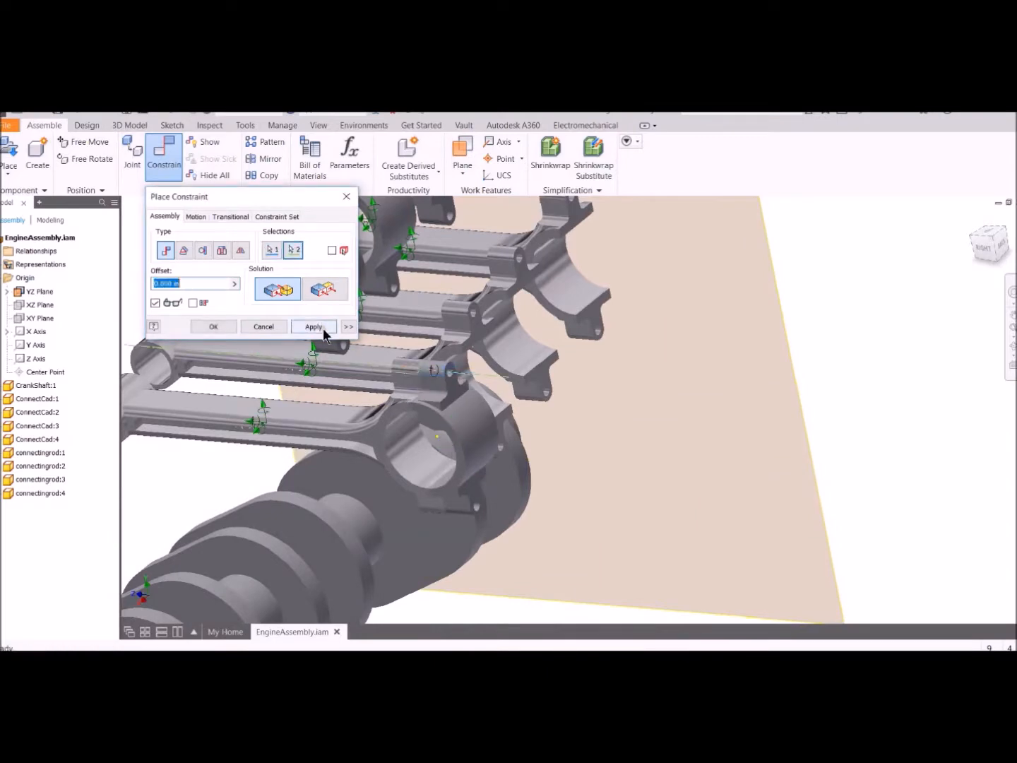
click(314, 327)
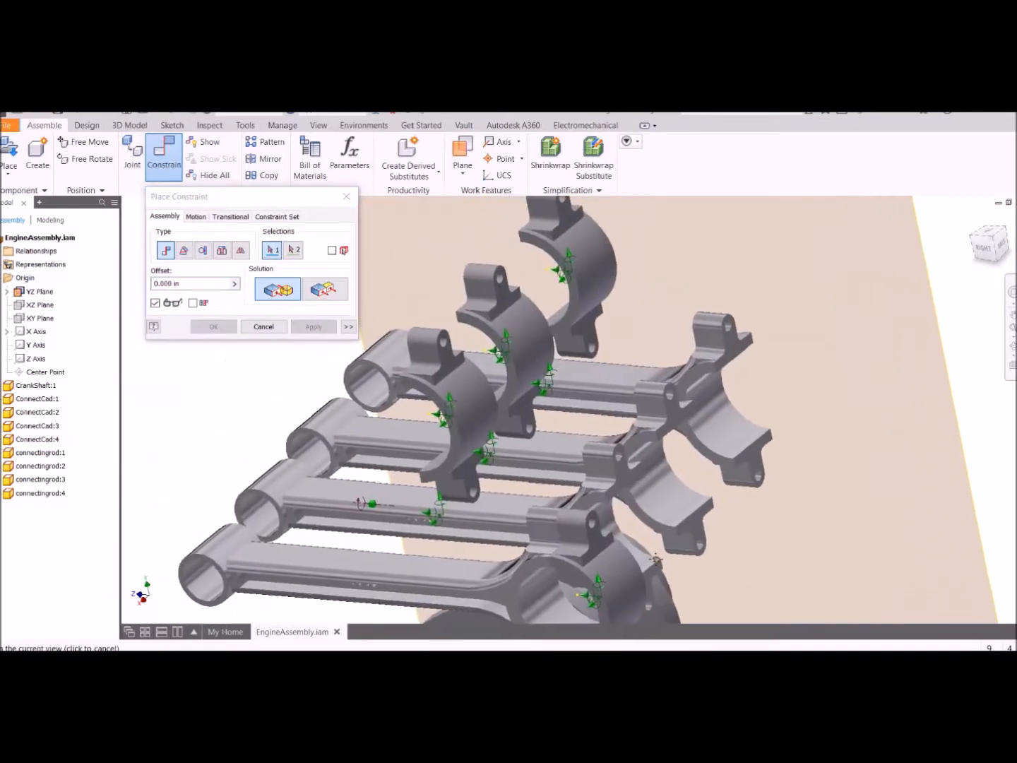
click(755, 459)
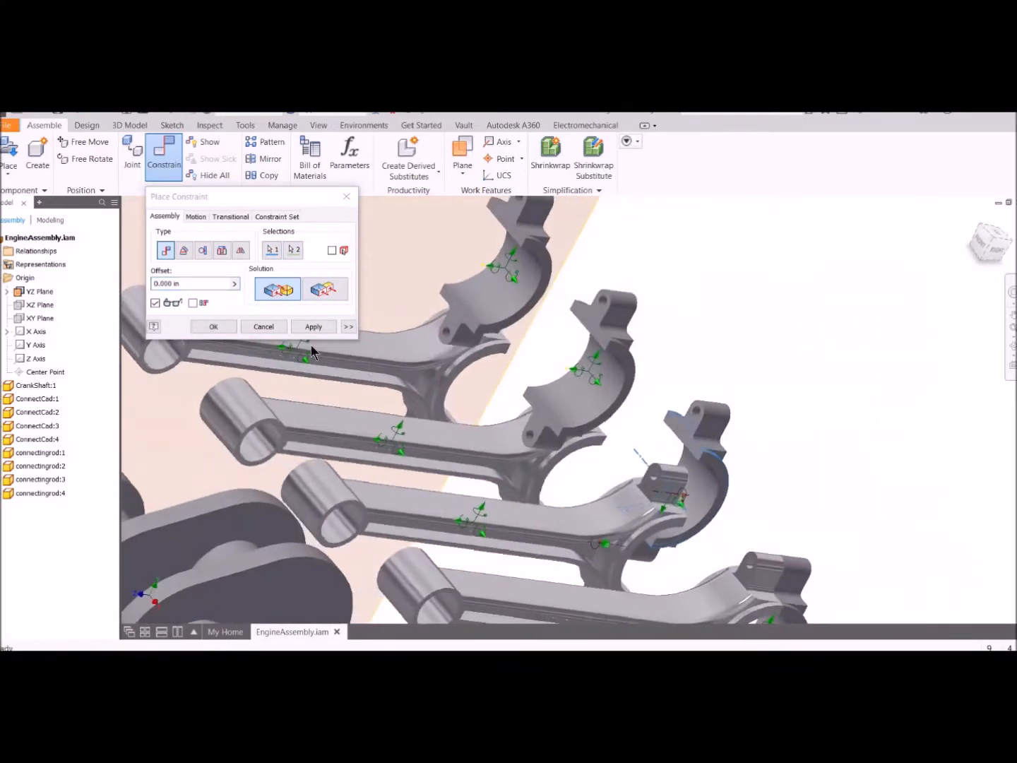
click(678, 483)
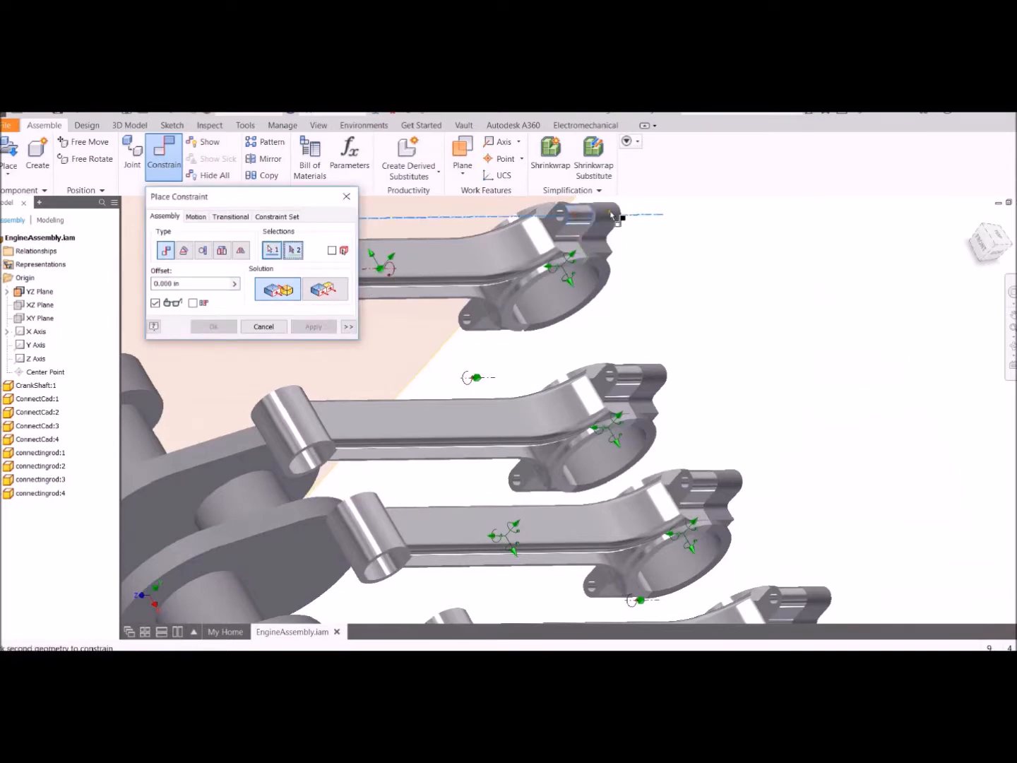
click(264, 326)
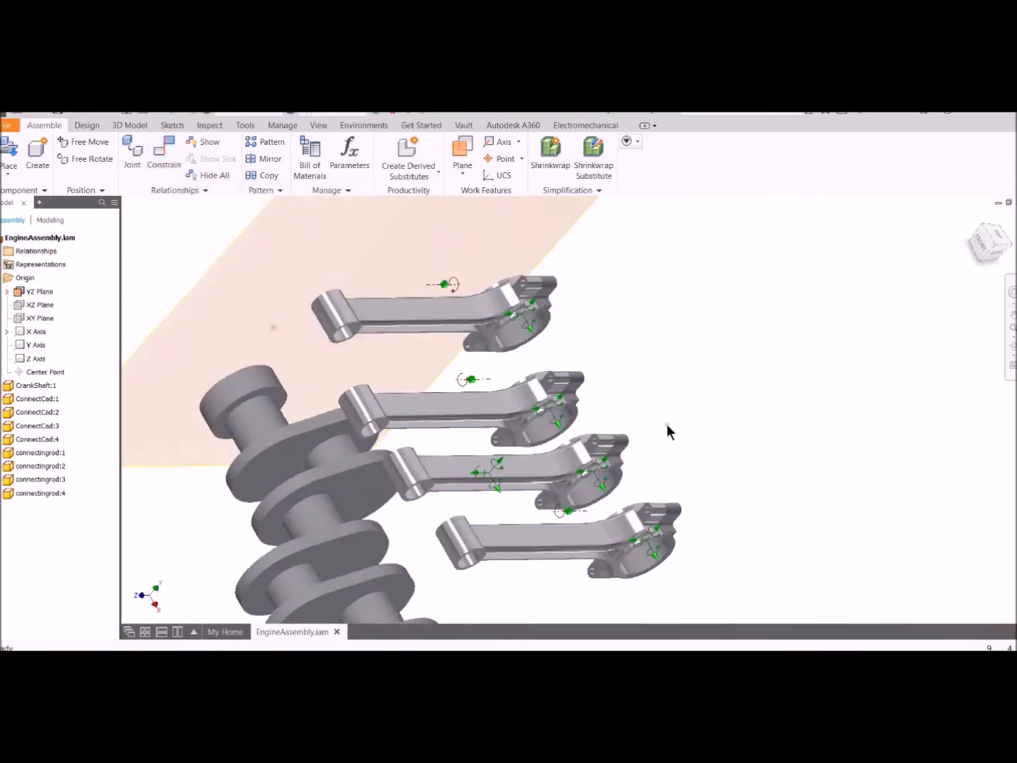
Show the XY origin plane and begin a constraint on a crankshaft journal
drag(671, 431, 651, 472)
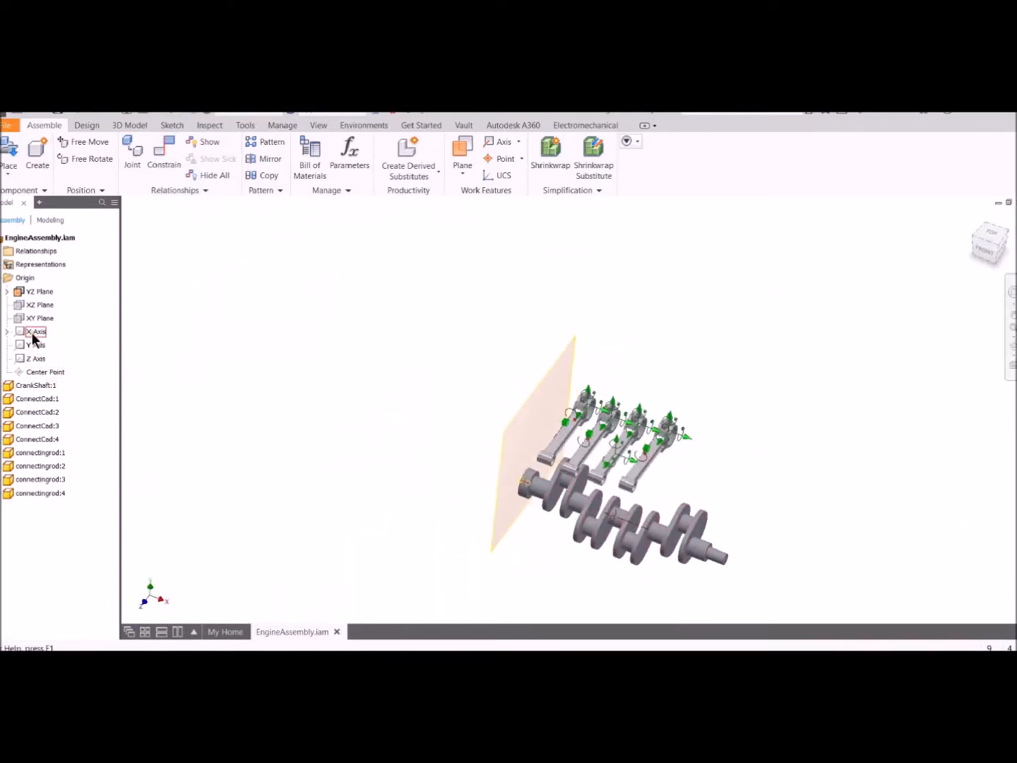
right_click(39, 318)
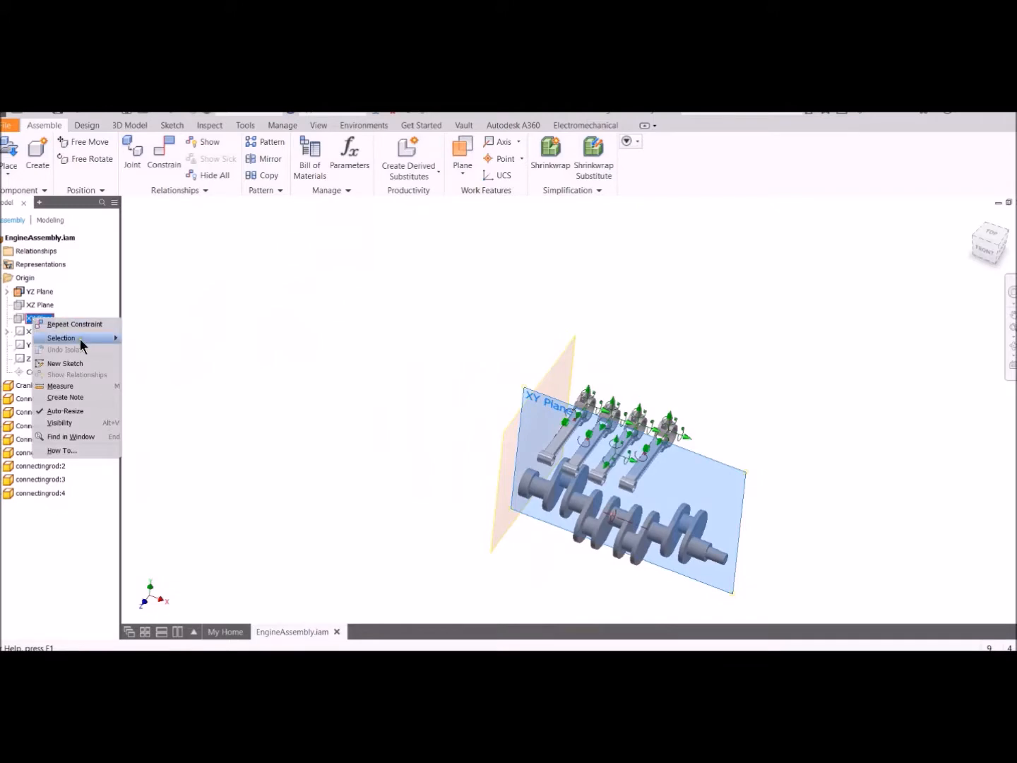
click(164, 154)
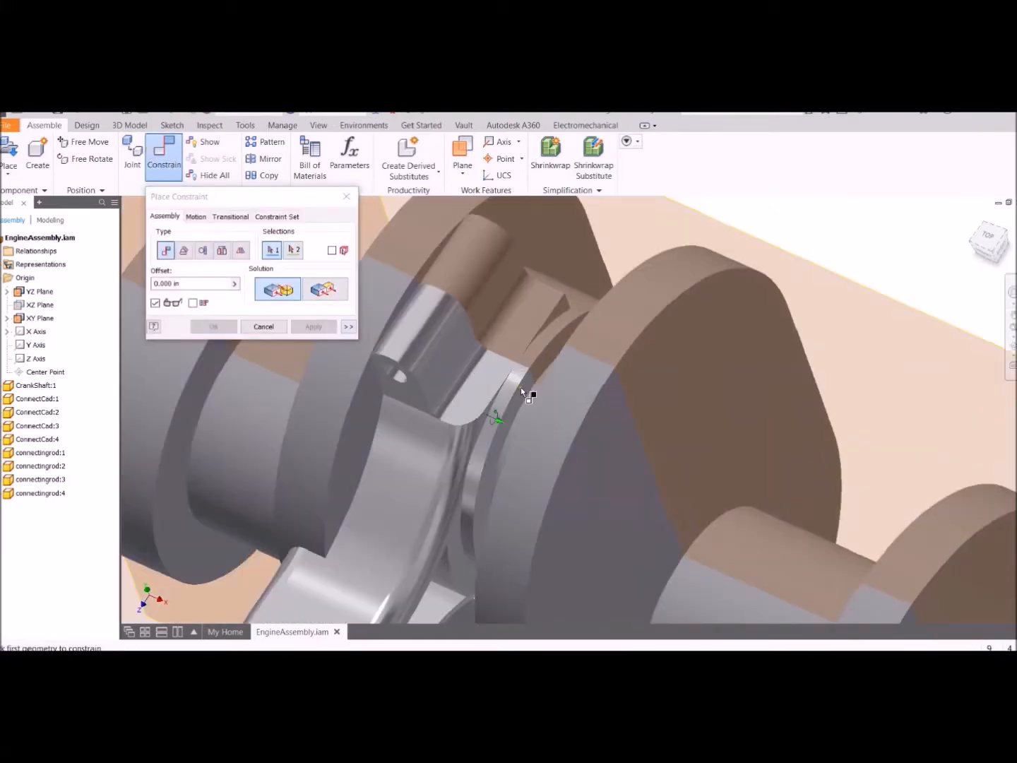
Mate a connecting rod cap face against a crankshaft crank journal face
click(314, 326)
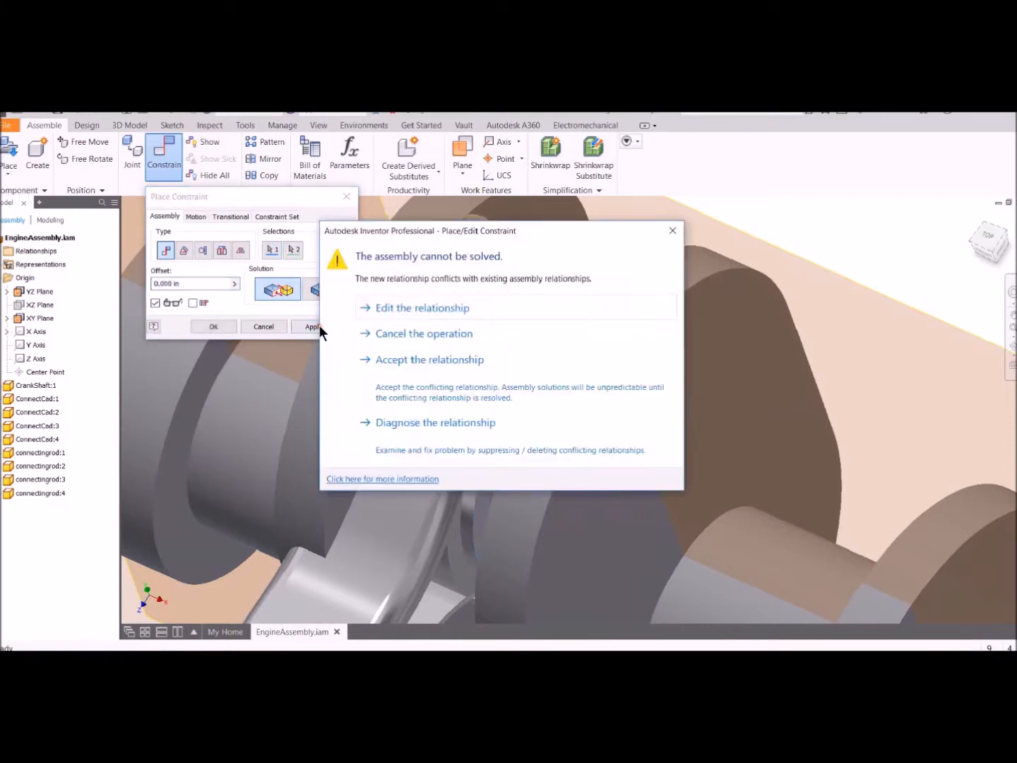
click(424, 333)
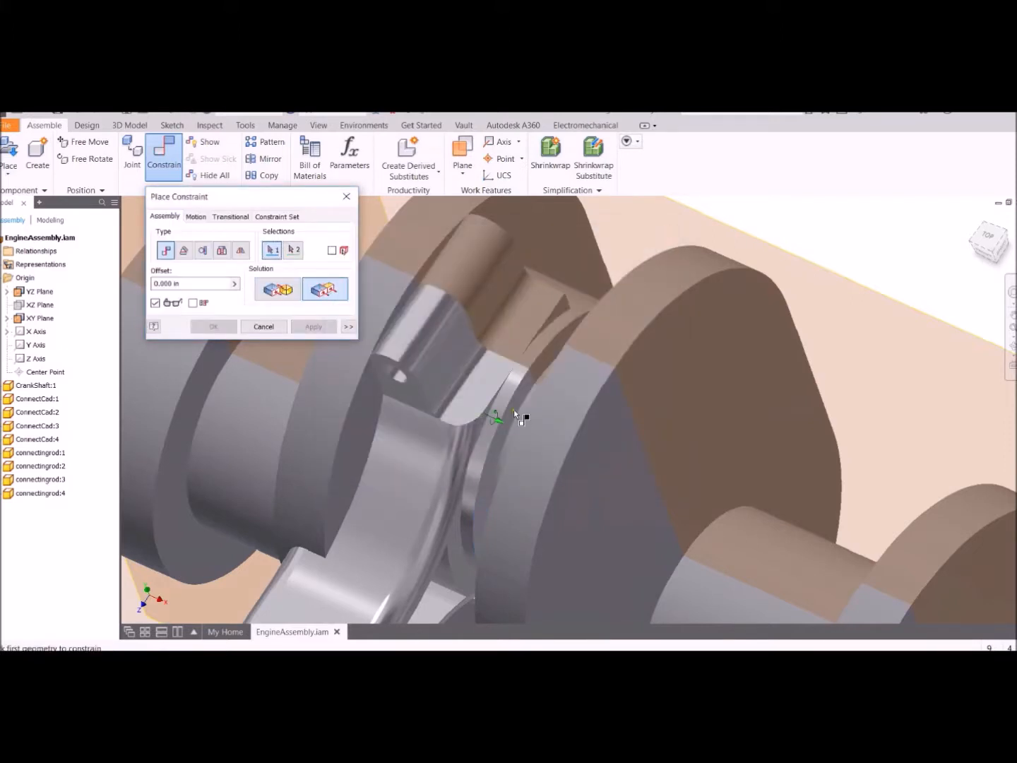
click(313, 326)
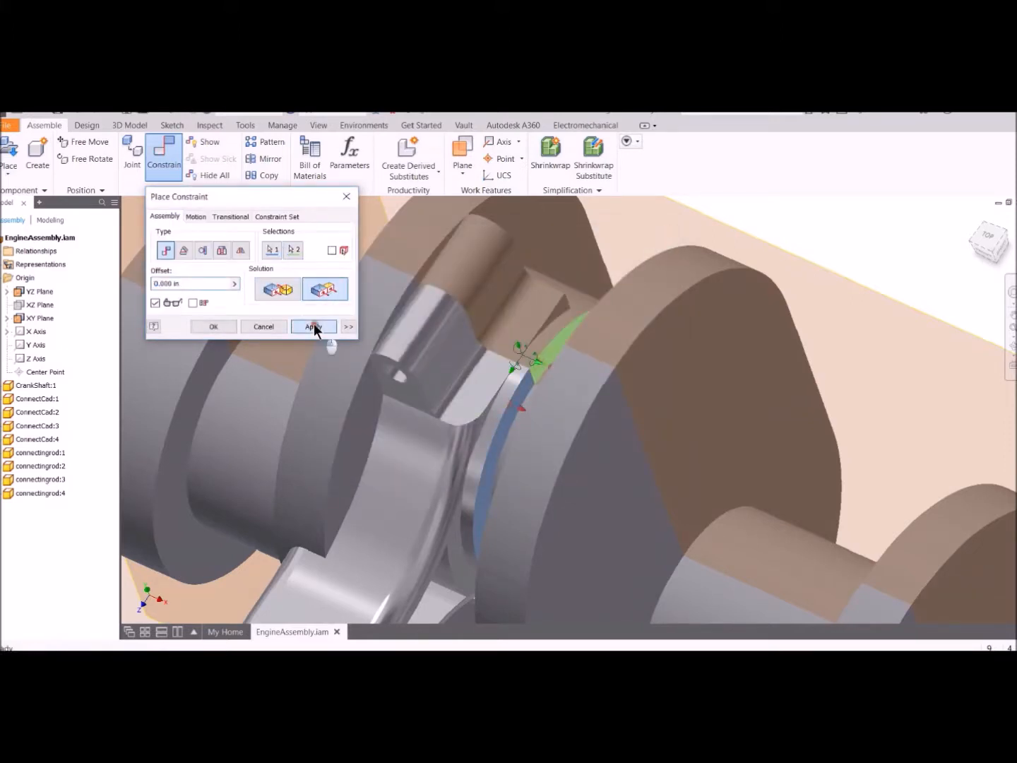
click(314, 326)
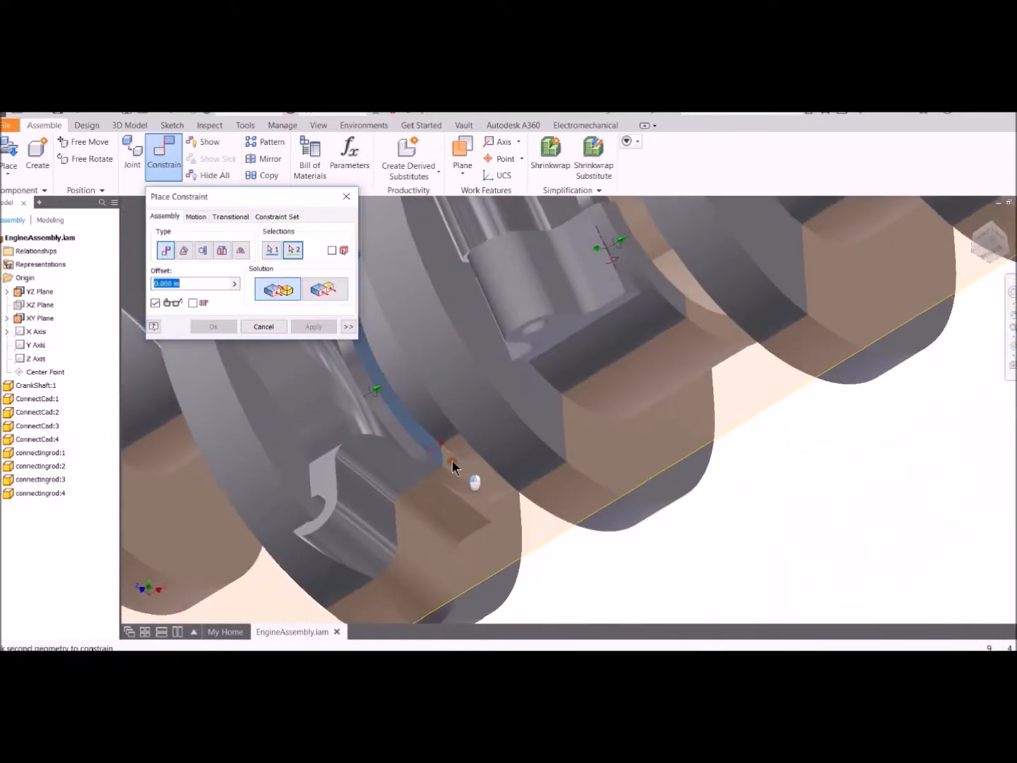
click(314, 326)
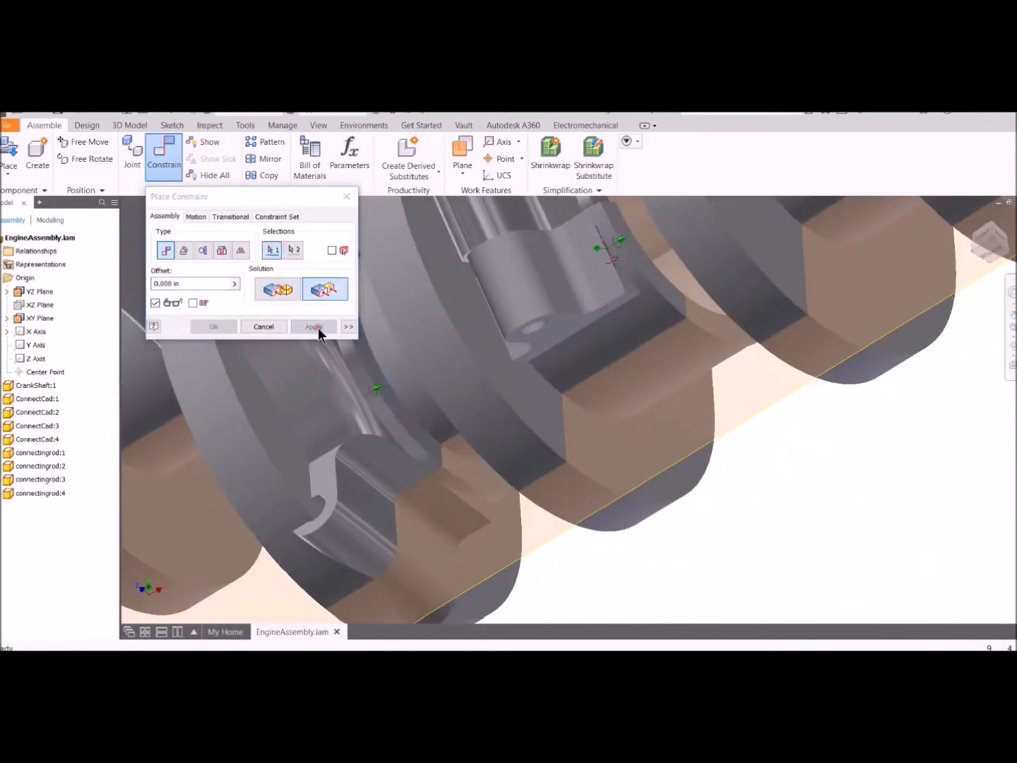
click(426, 447)
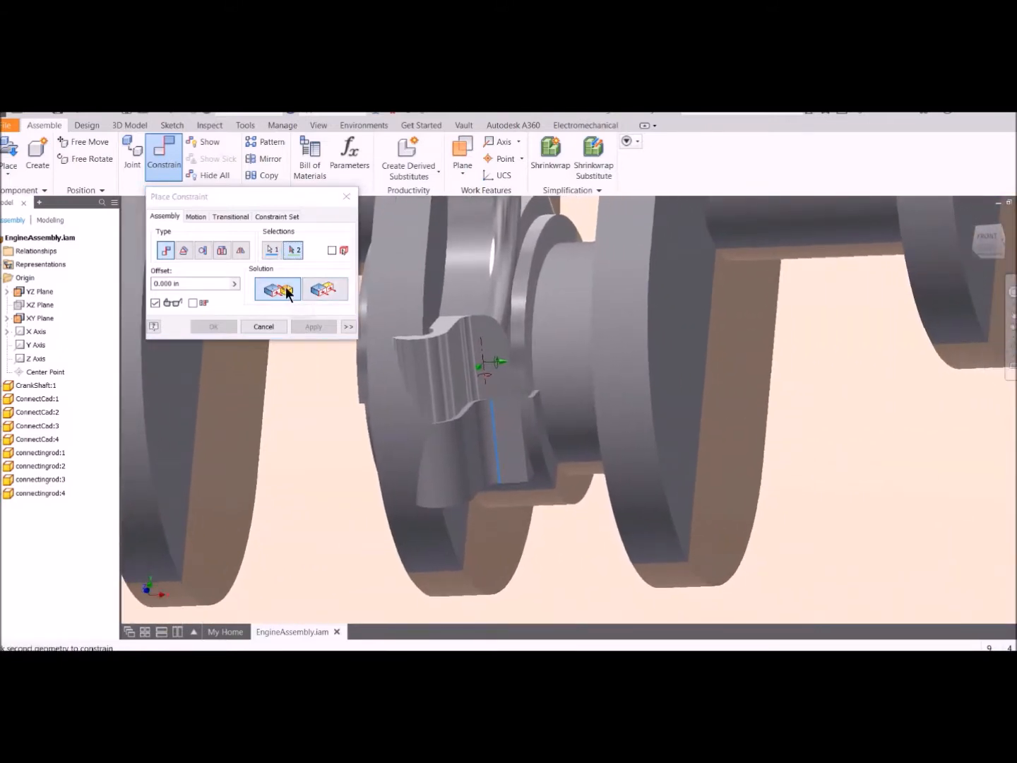
click(534, 415)
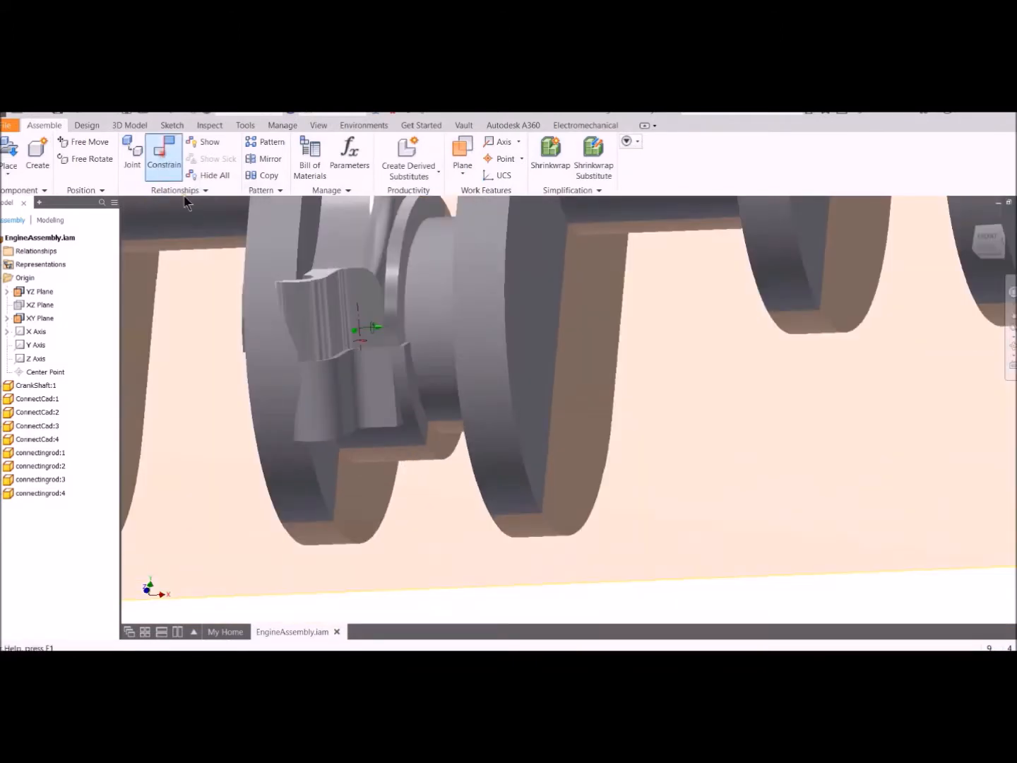
Cancel the unfinished constraint, check the seated rods, and begin another constraint
click(164, 154)
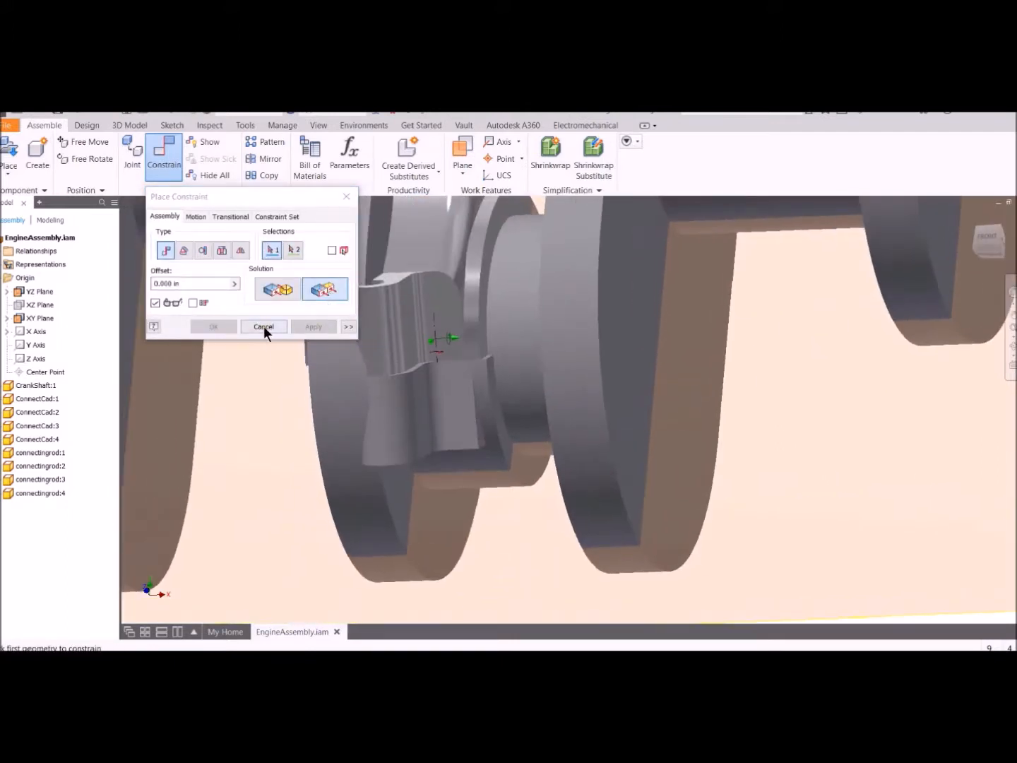
click(495, 371)
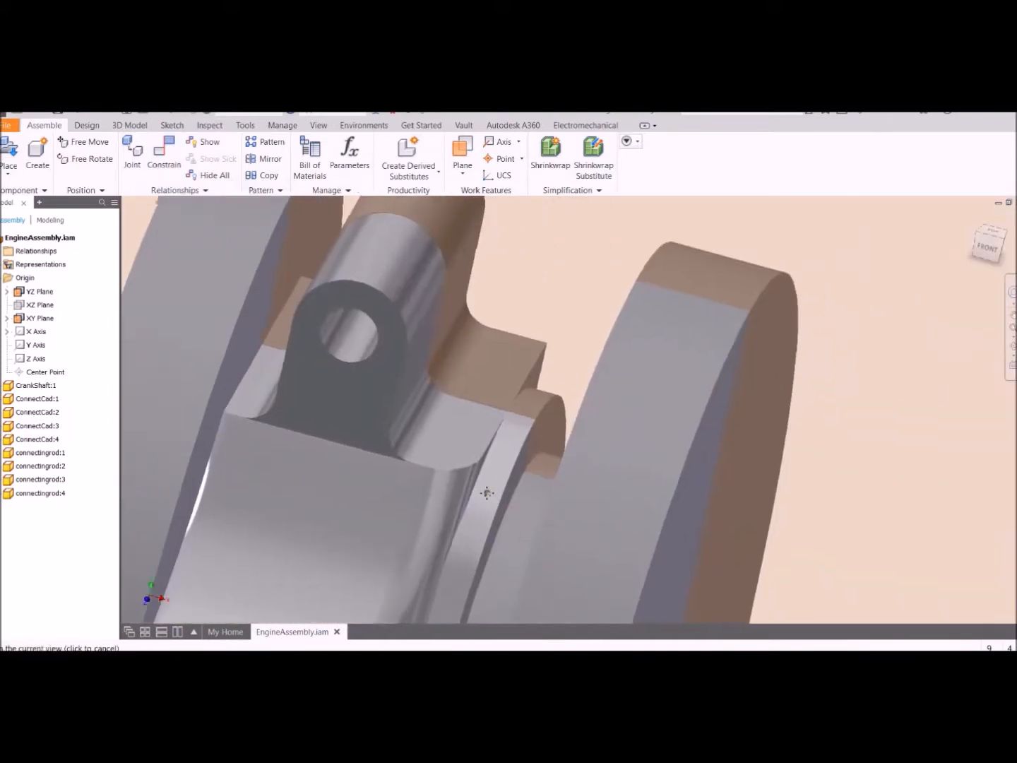
click(164, 153)
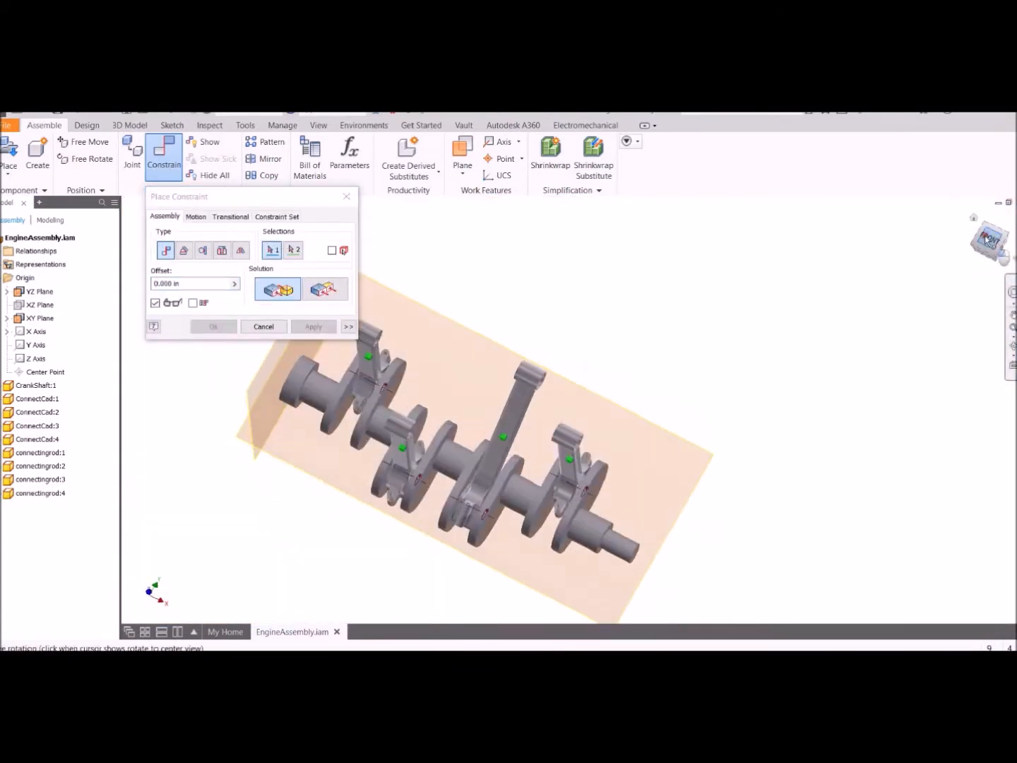
Mate each connecting rod to the orange workplane so all four stand upright in a row
click(990, 242)
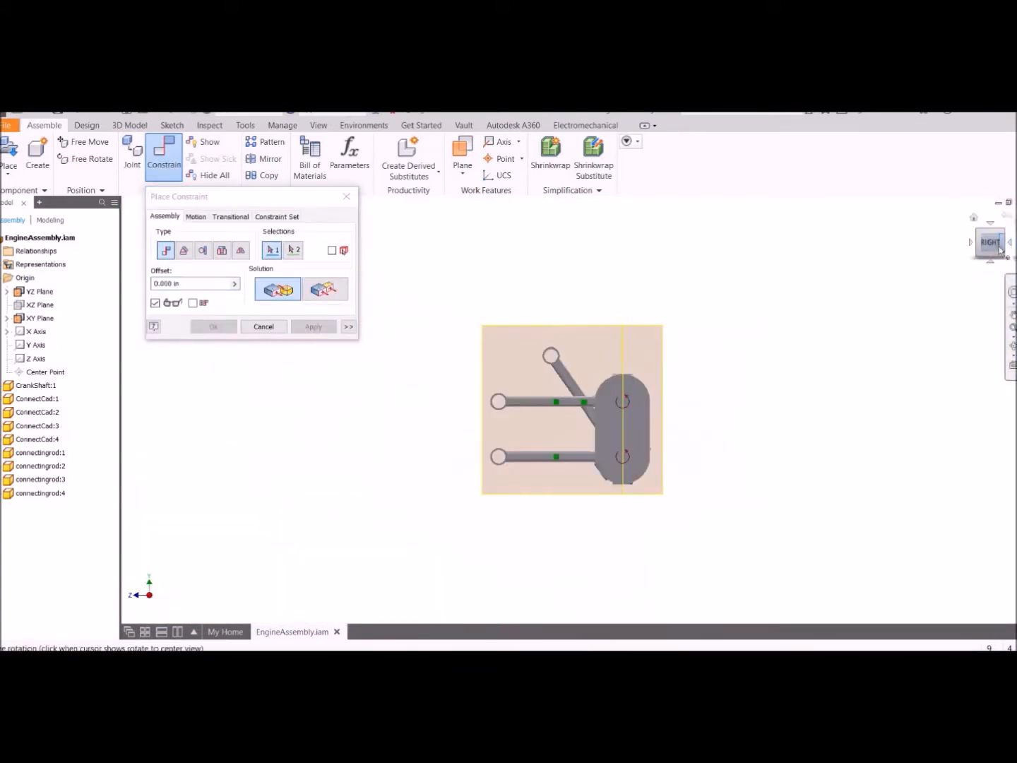
click(604, 339)
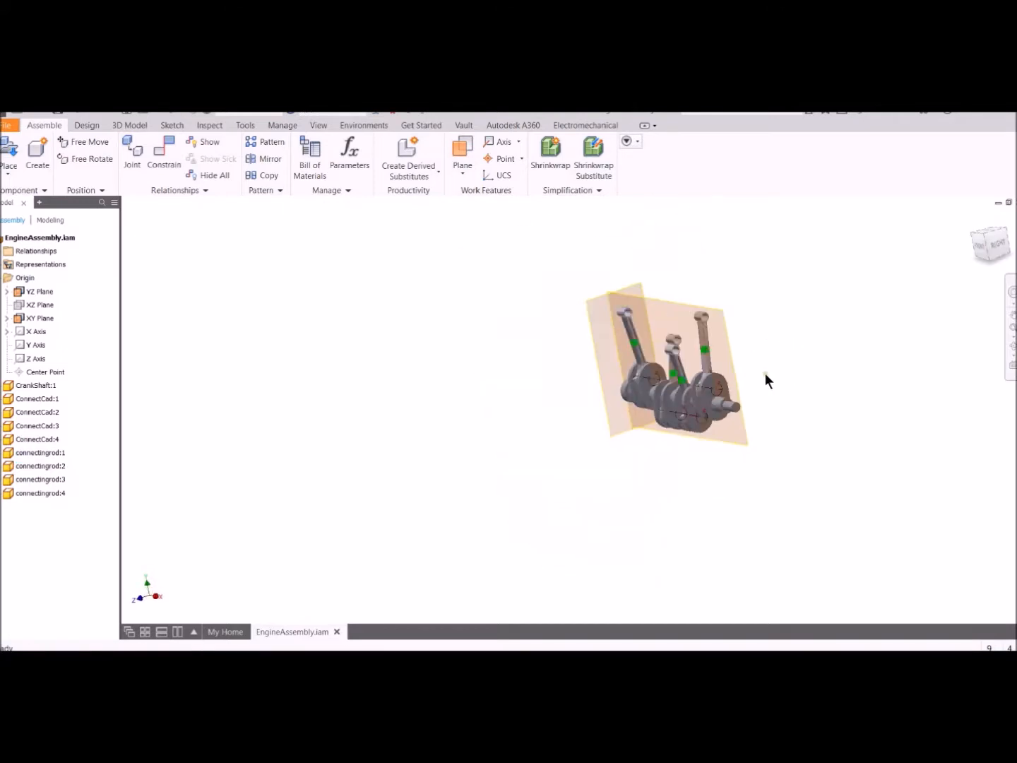
click(164, 154)
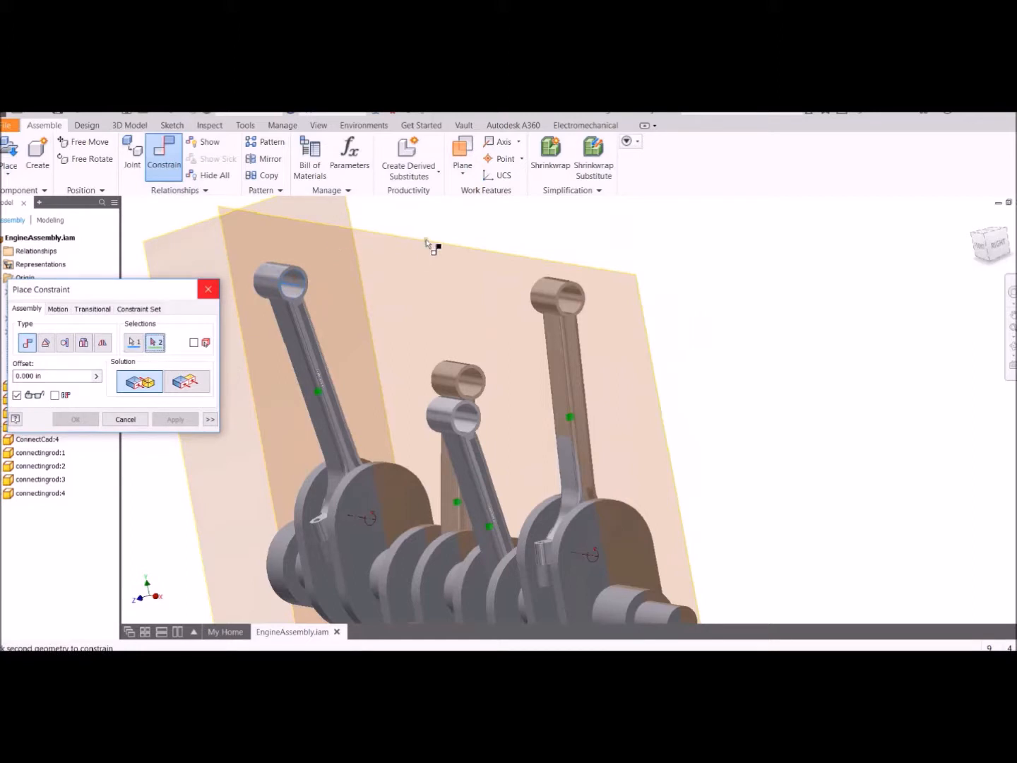
click(175, 418)
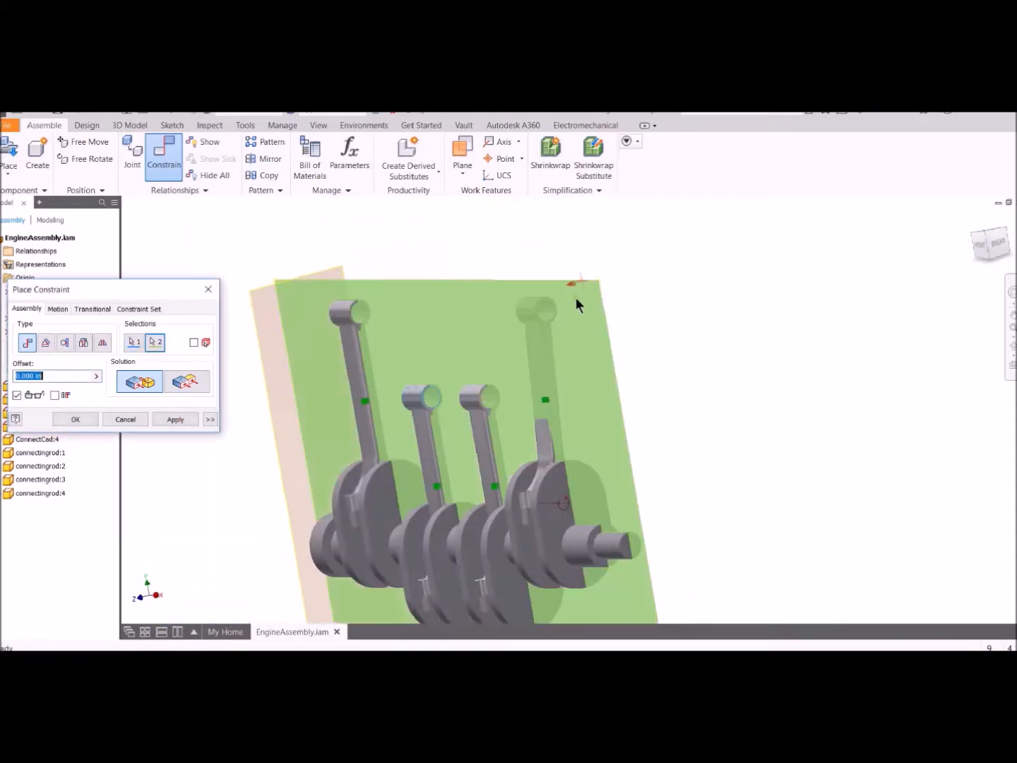
drag(579, 304, 617, 421)
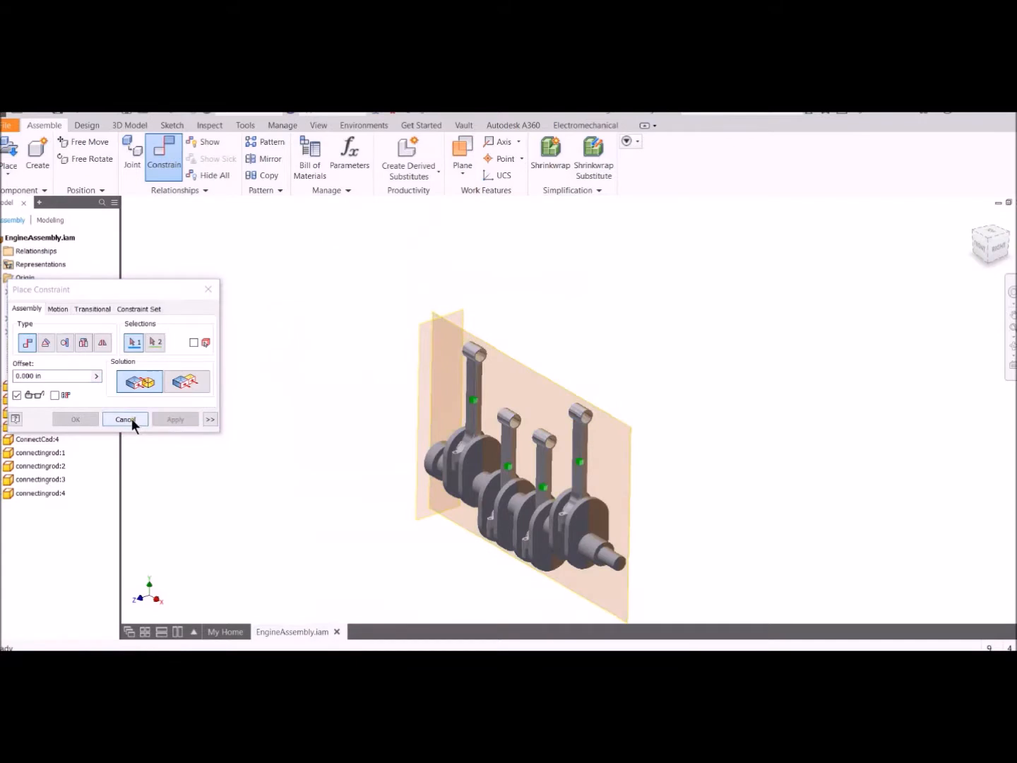
click(125, 418)
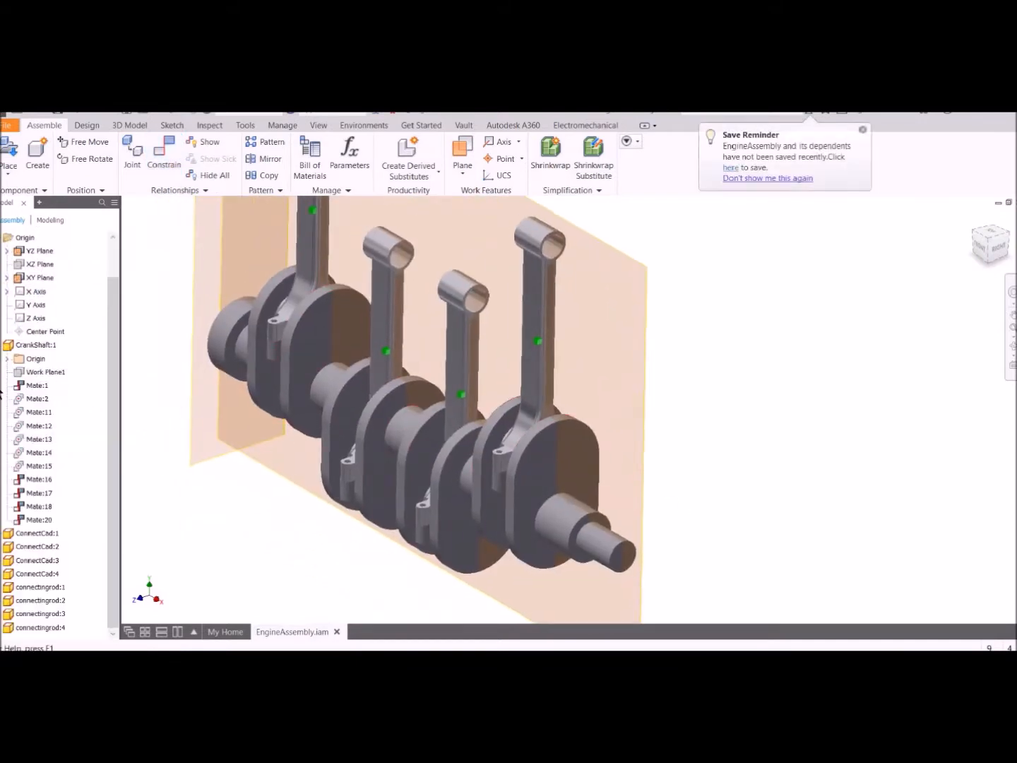
Review the crankshaft mates, then rotate the crankshaft to check the rods follow
click(40, 466)
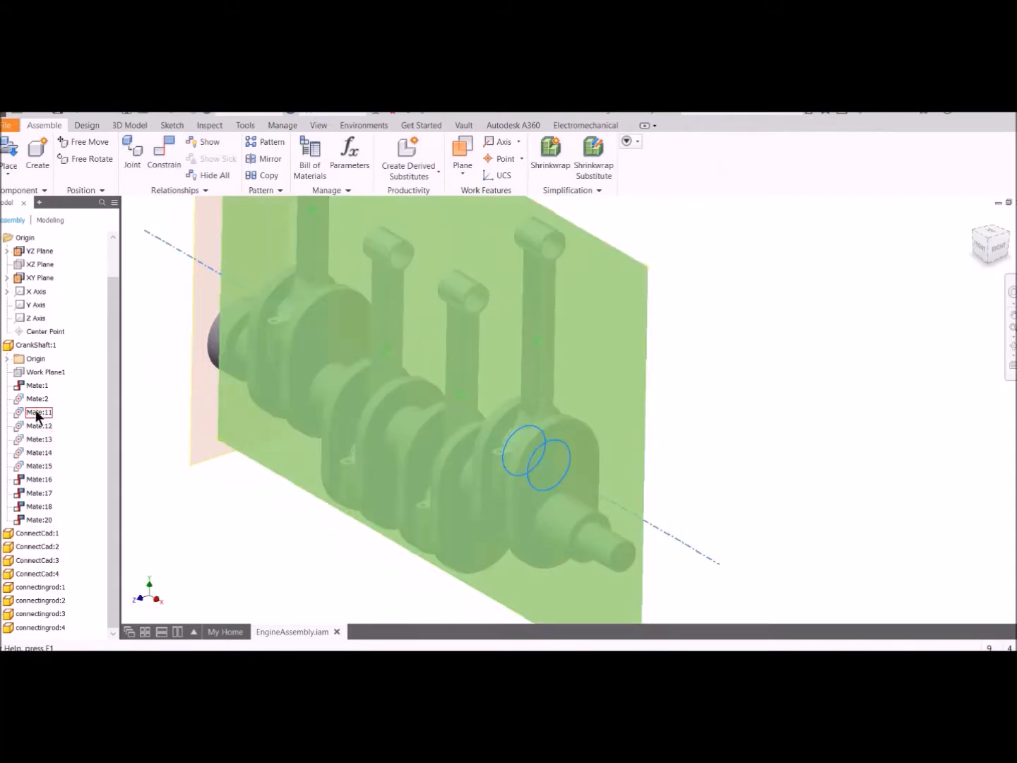
right_click(38, 413)
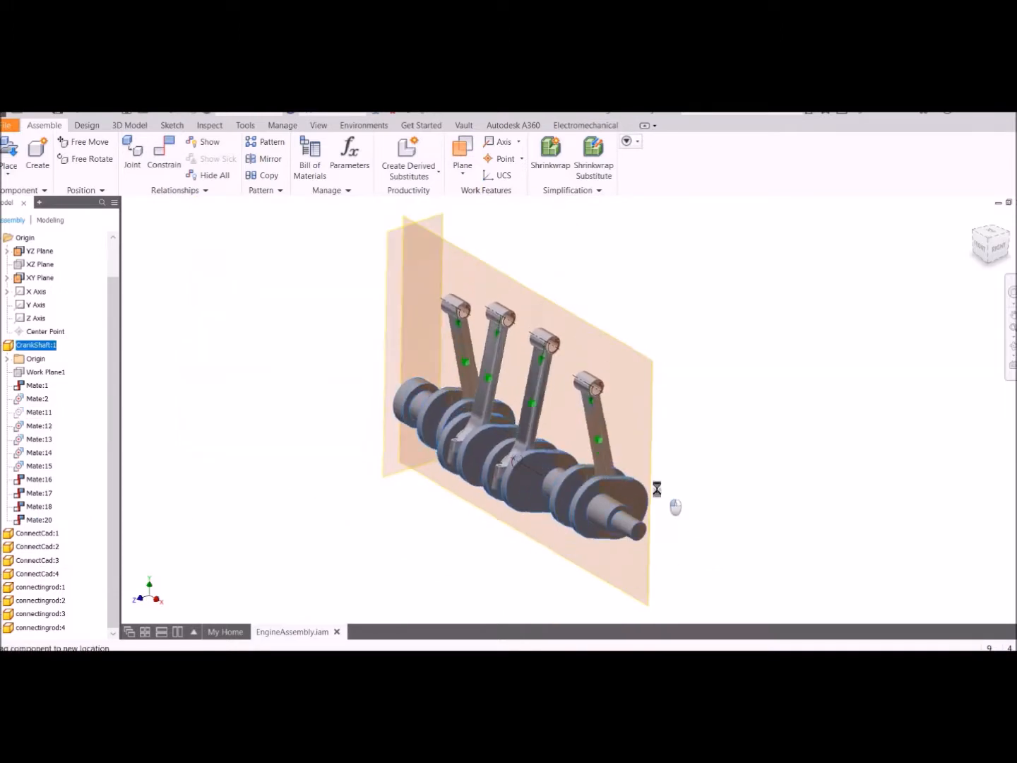
drag(657, 488, 840, 370)
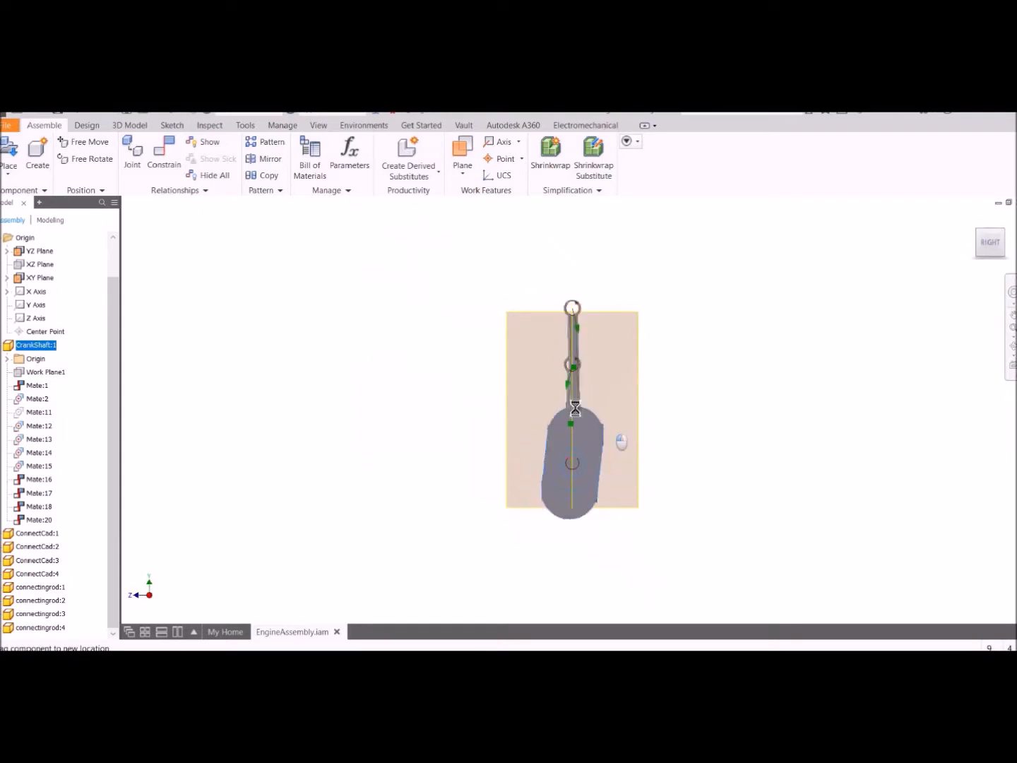
drag(574, 409, 740, 425)
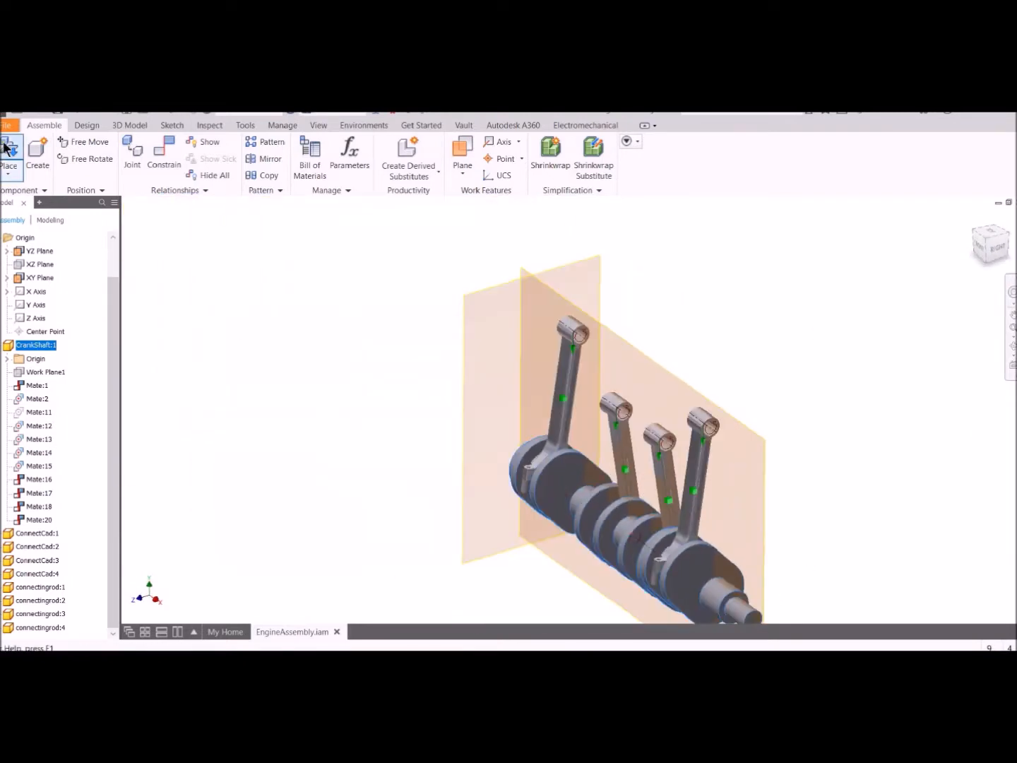
Place four copies of the piston part beside the connecting rods
click(10, 144)
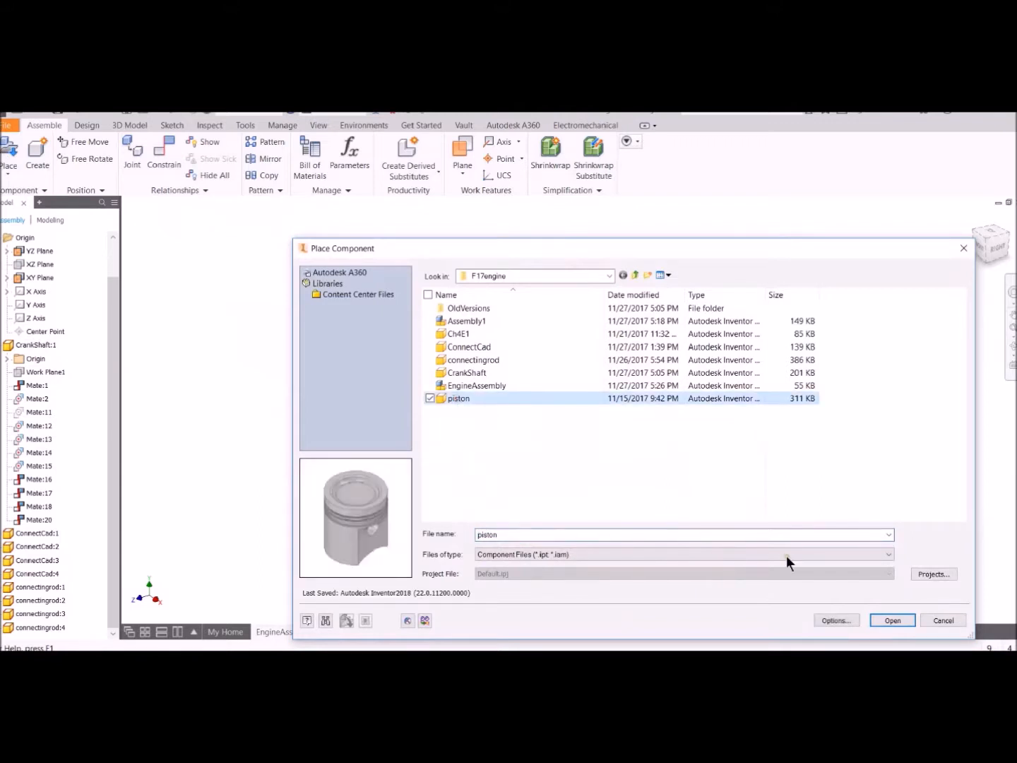
click(891, 619)
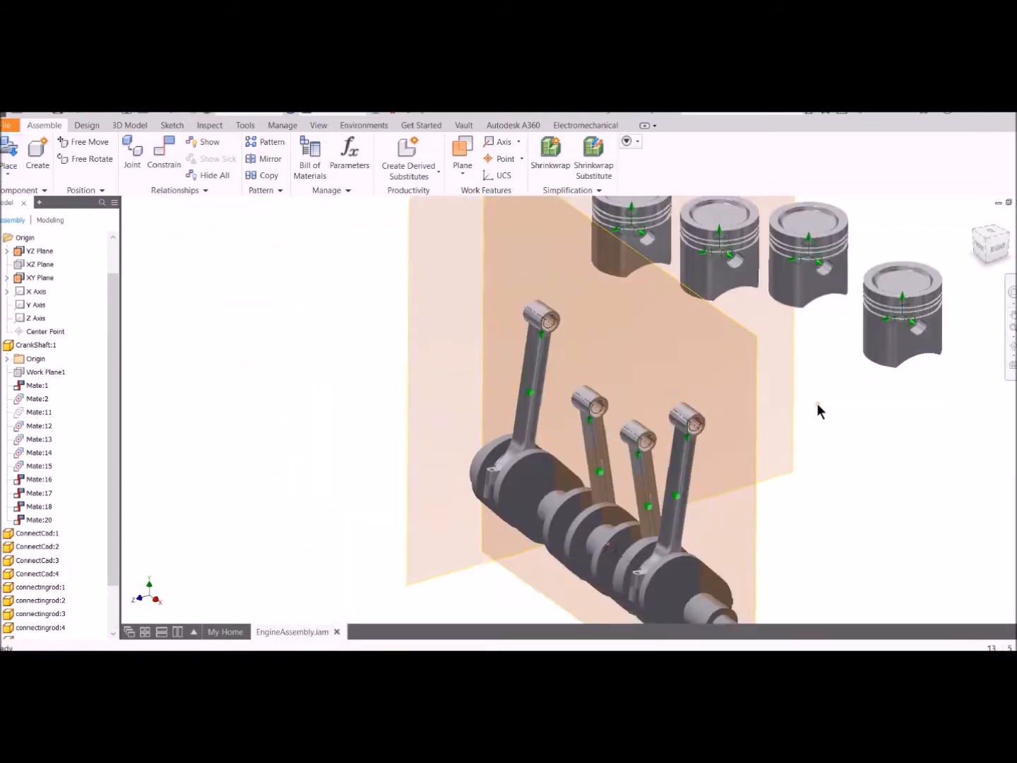
click(164, 153)
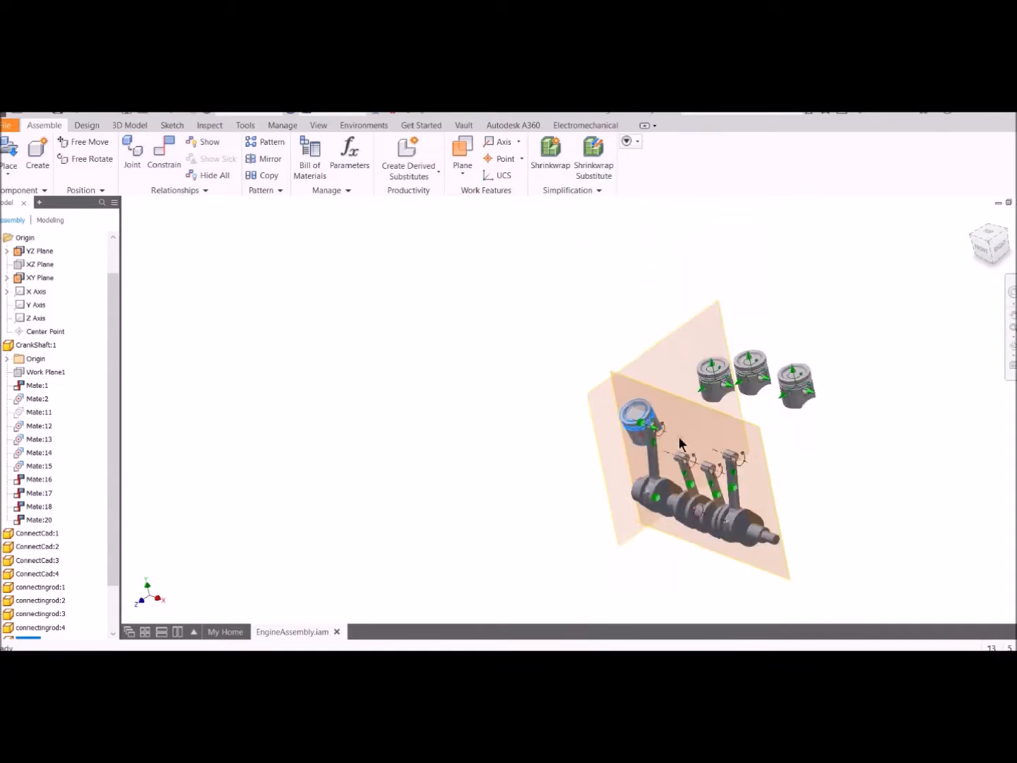
Constrain each piston pin hole onto the small end of its connecting rod, then cancel
click(39, 277)
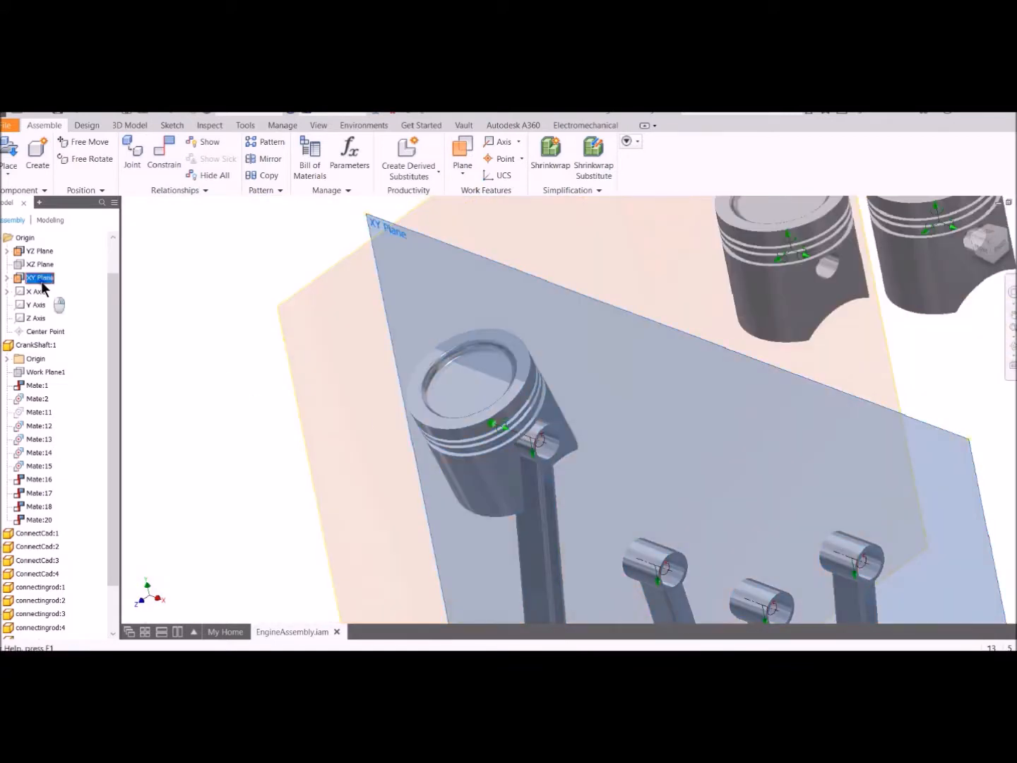
click(164, 153)
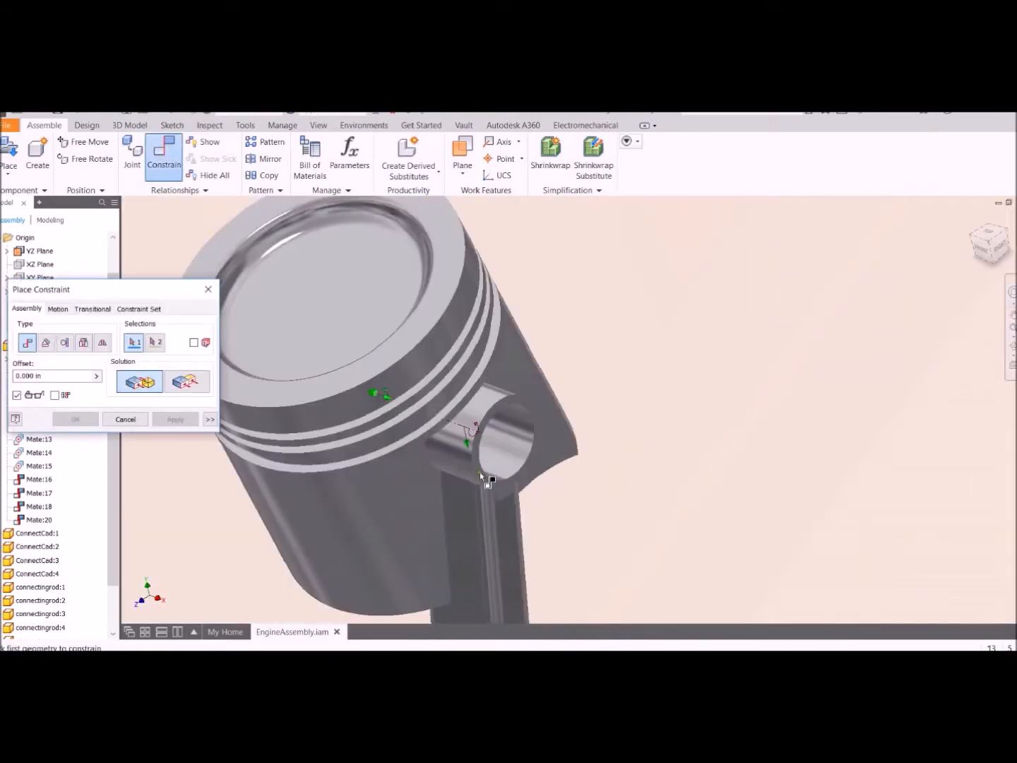
drag(487, 477, 605, 443)
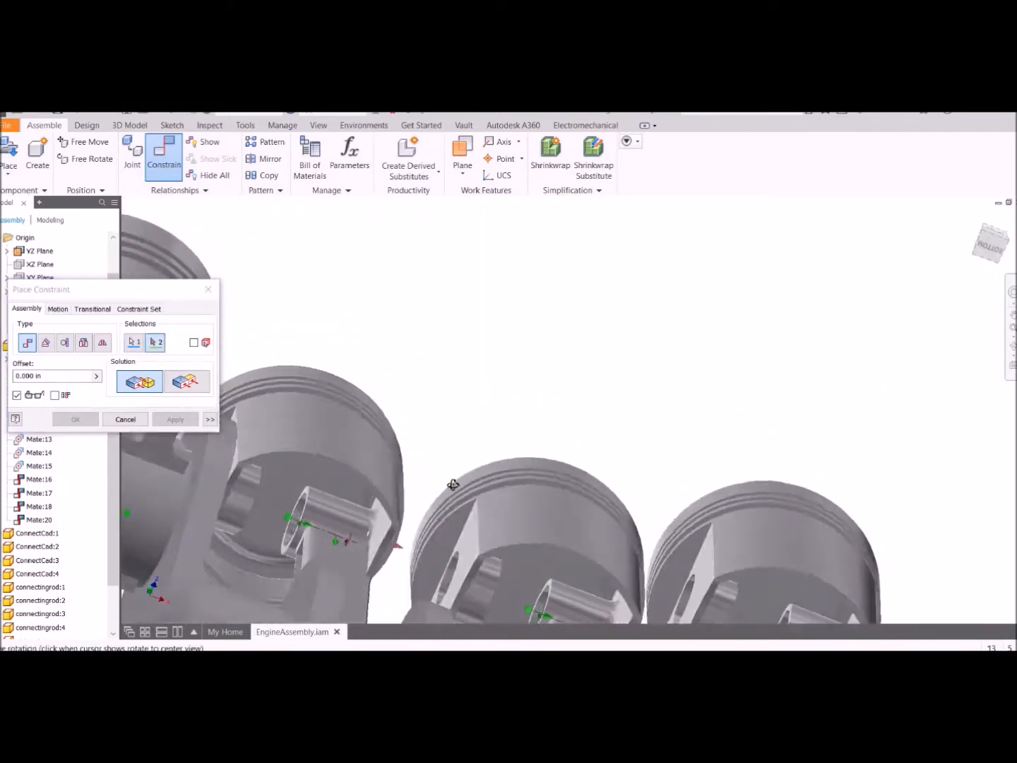
drag(452, 483, 412, 492)
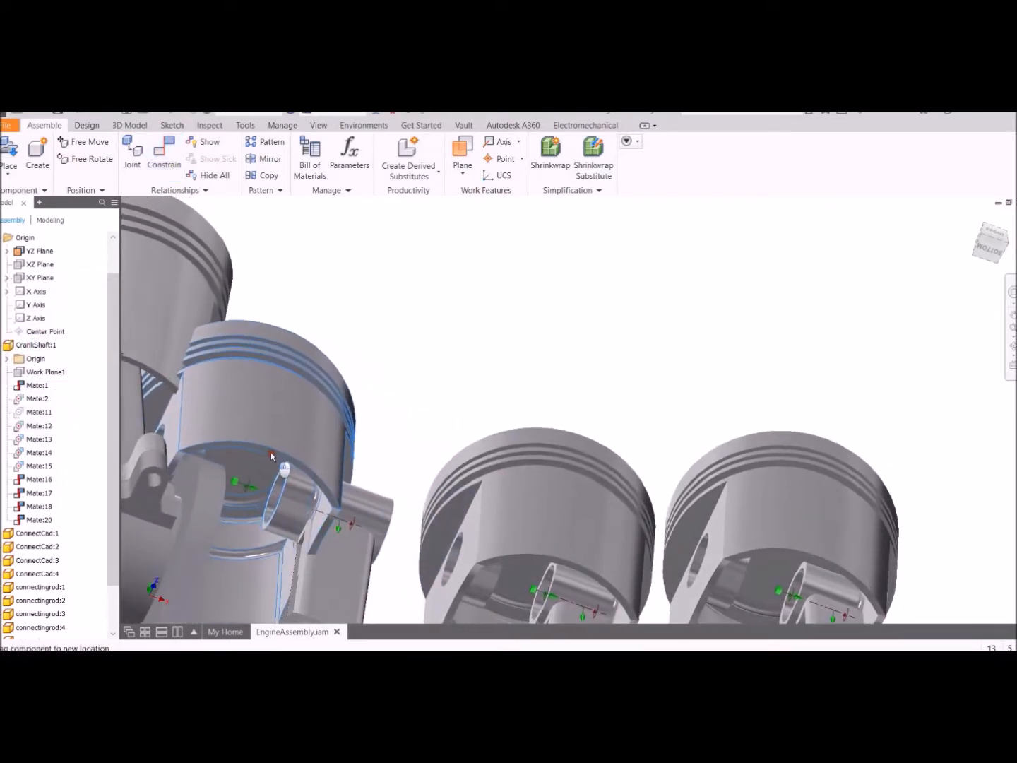
click(164, 152)
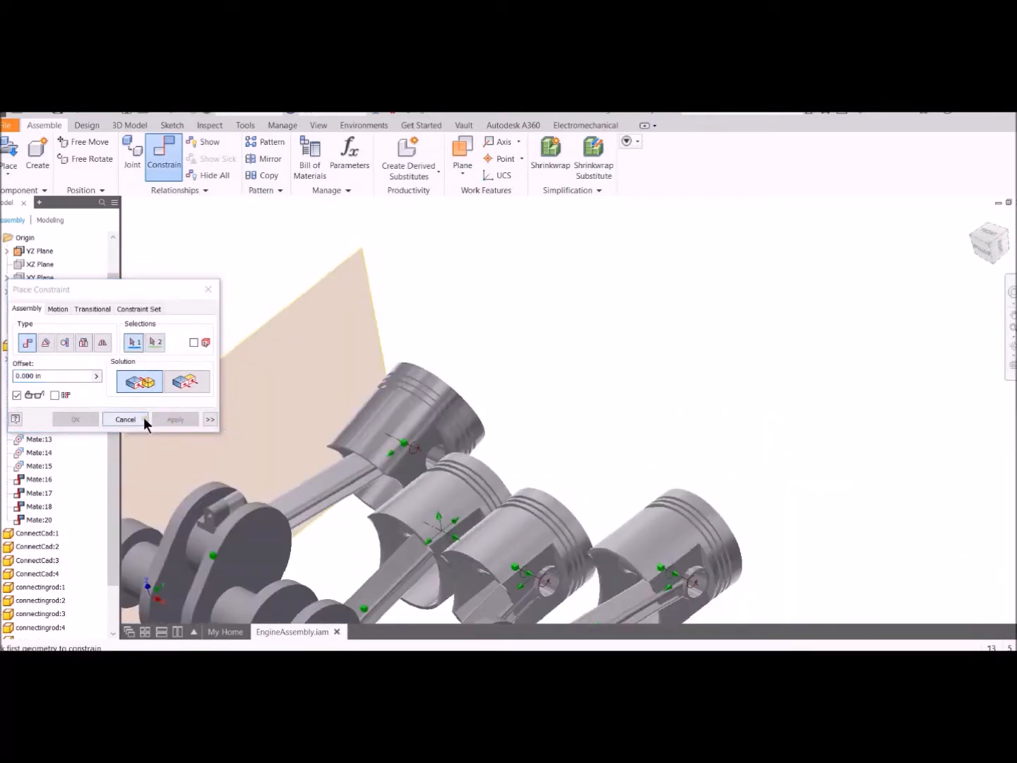
click(124, 418)
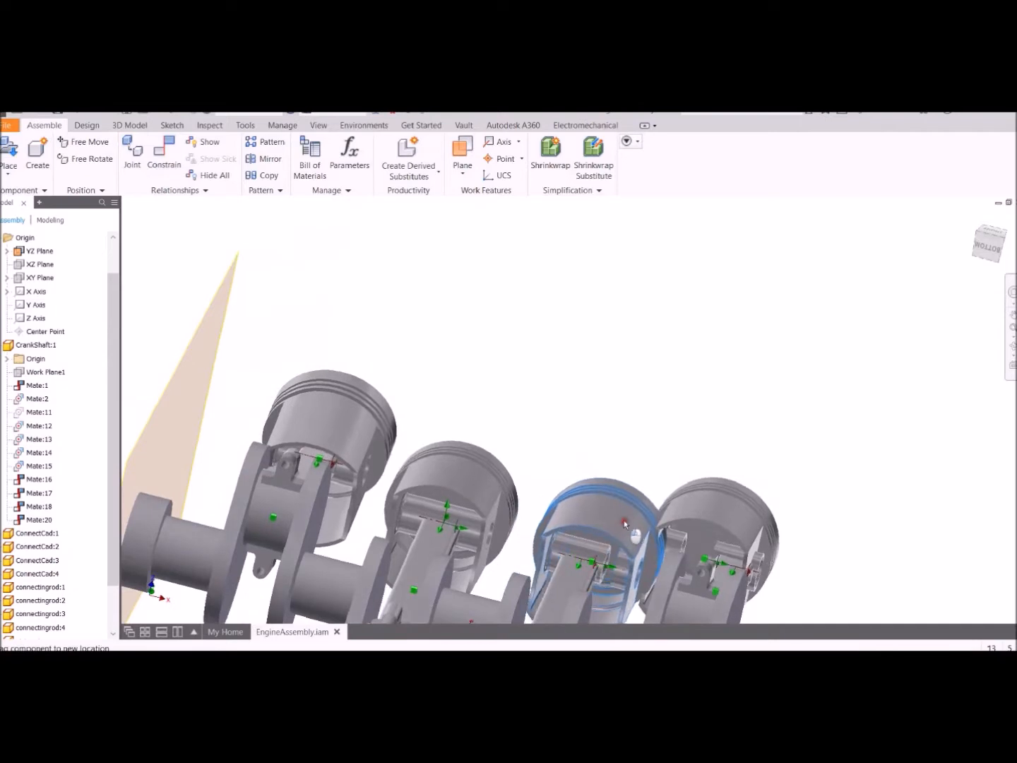
Turn off visibility of the assembly XY Plane from the browser Origin
click(164, 149)
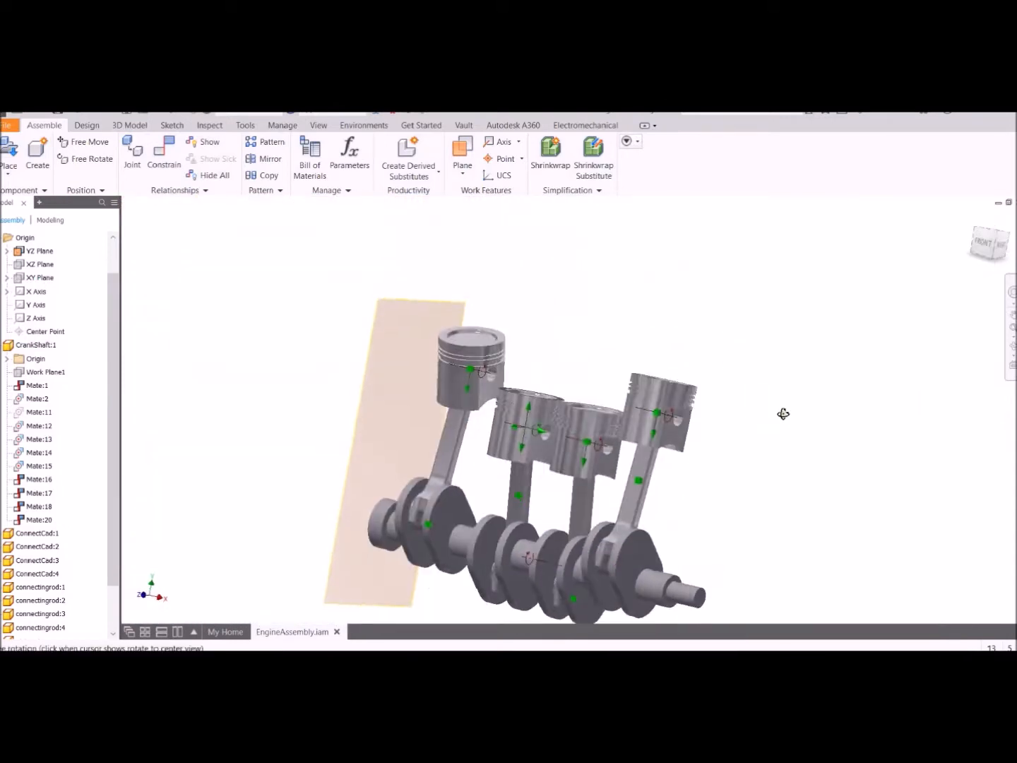
right_click(39, 277)
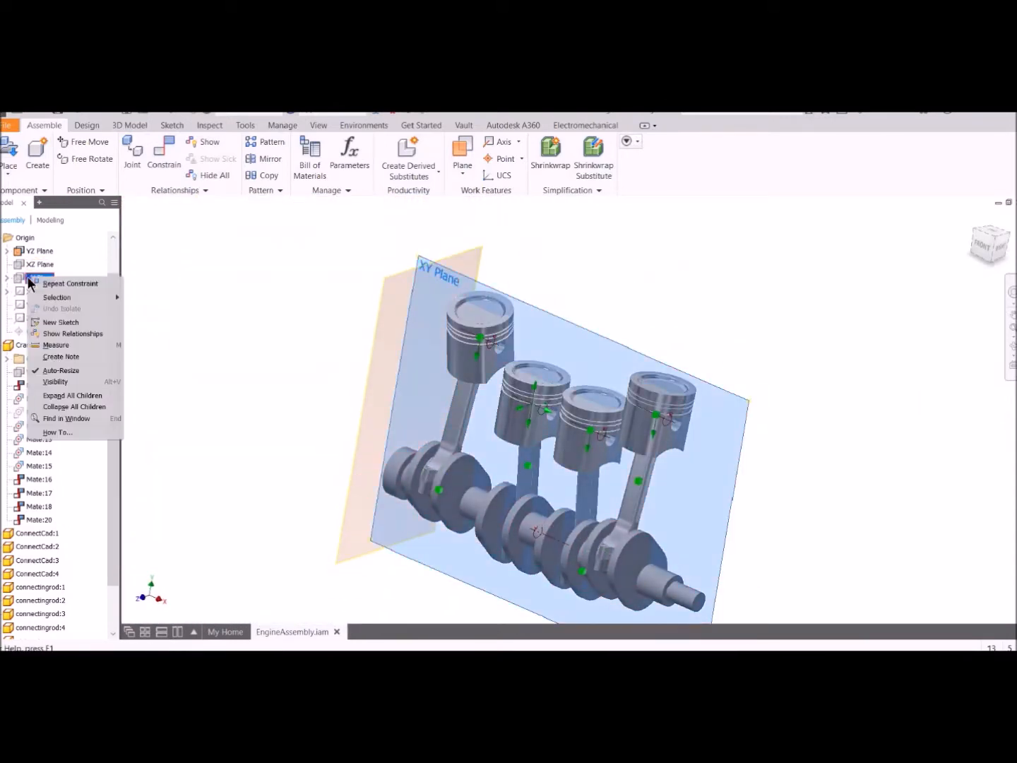
click(184, 243)
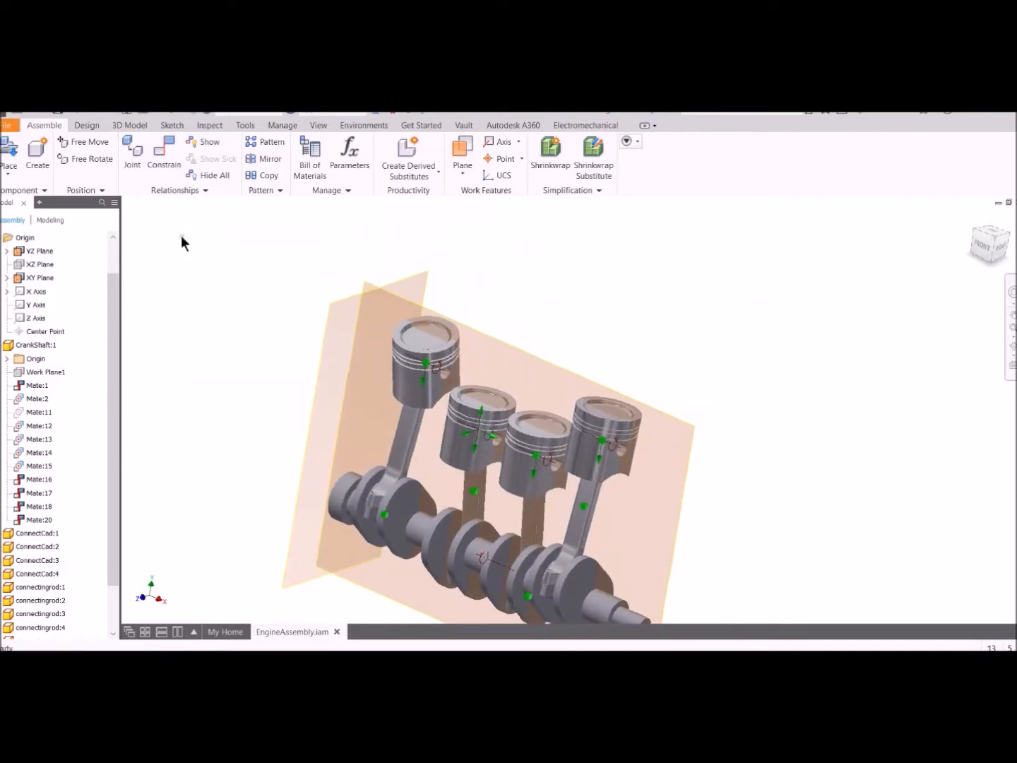
click(164, 154)
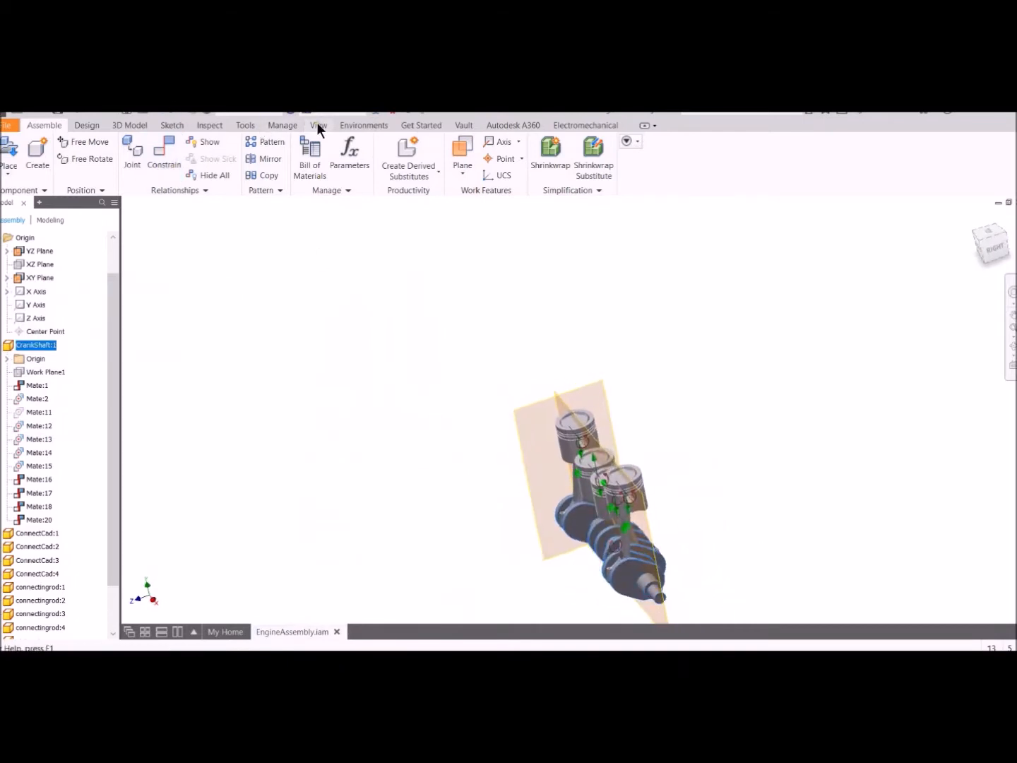
Show the crankshaft's XZ Plane and the assembly's XZ Plane as horizontal planes through the crankshaft
click(319, 125)
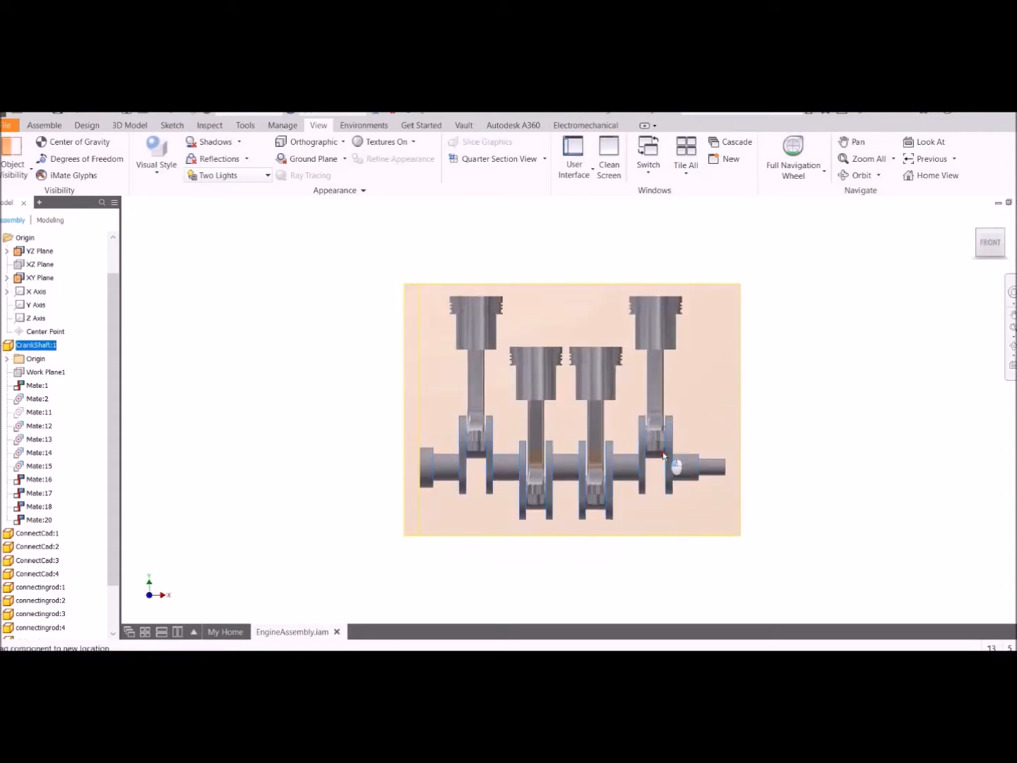
drag(664, 455, 650, 530)
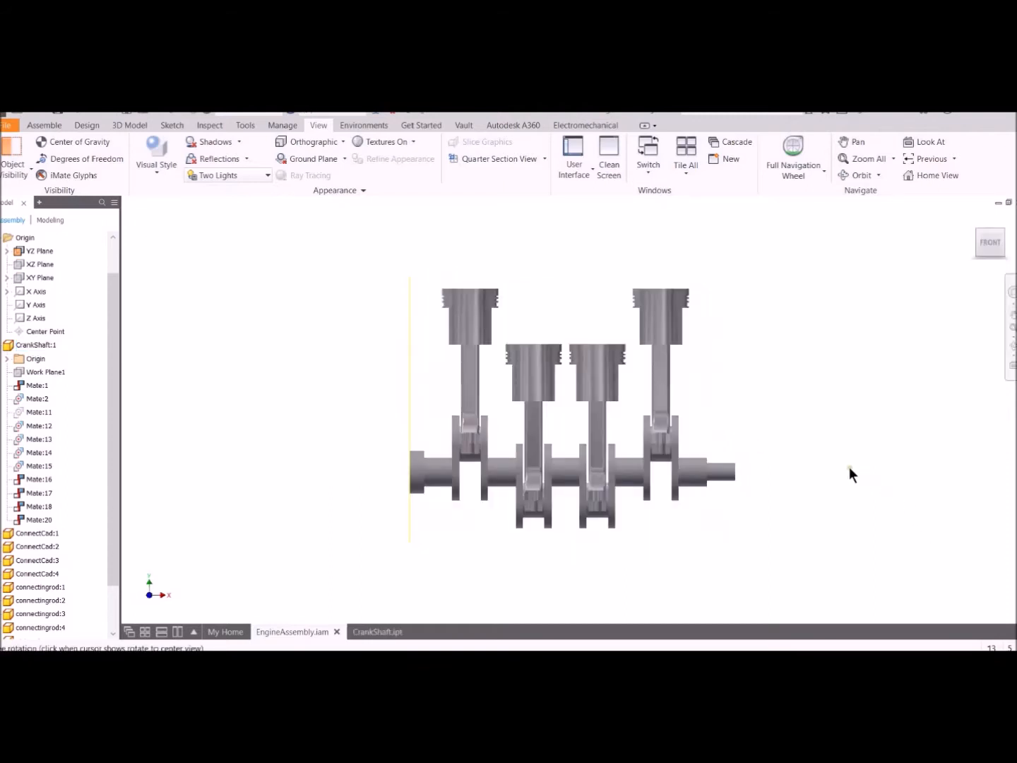
drag(853, 474, 771, 385)
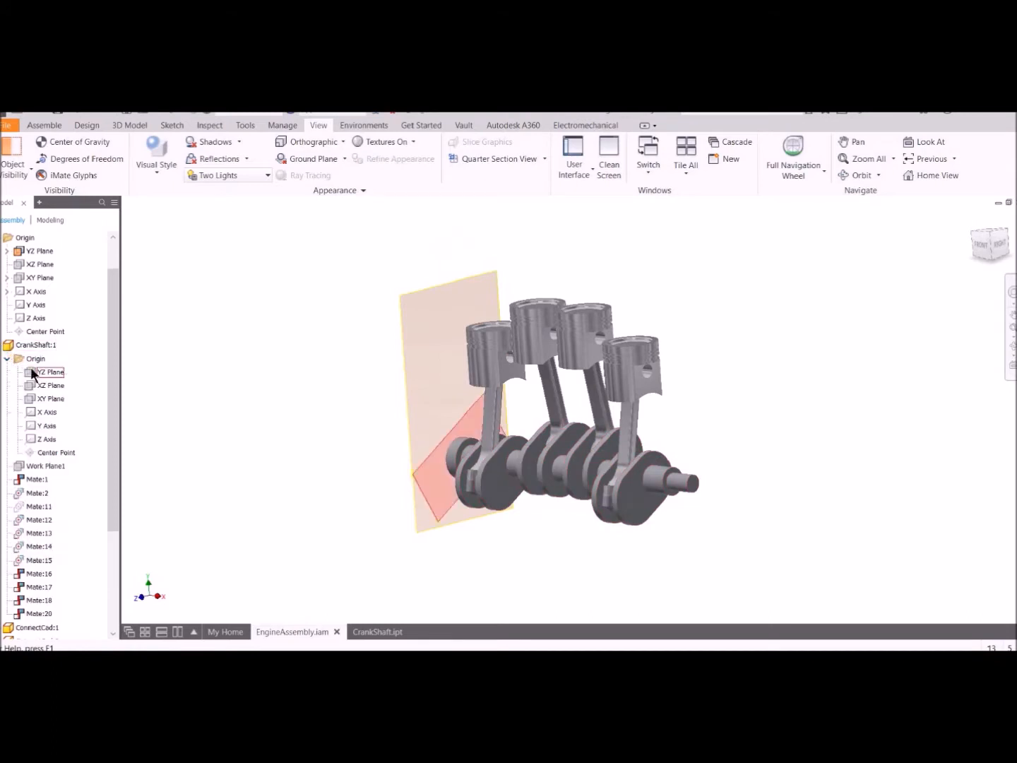
click(51, 385)
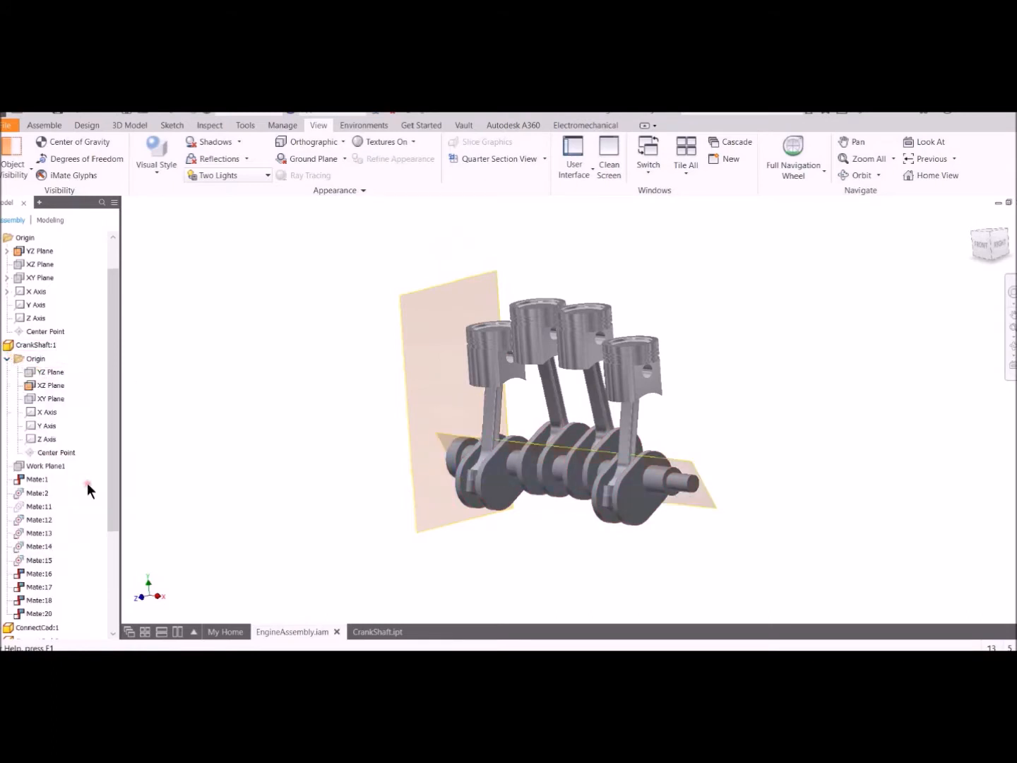
right_click(40, 262)
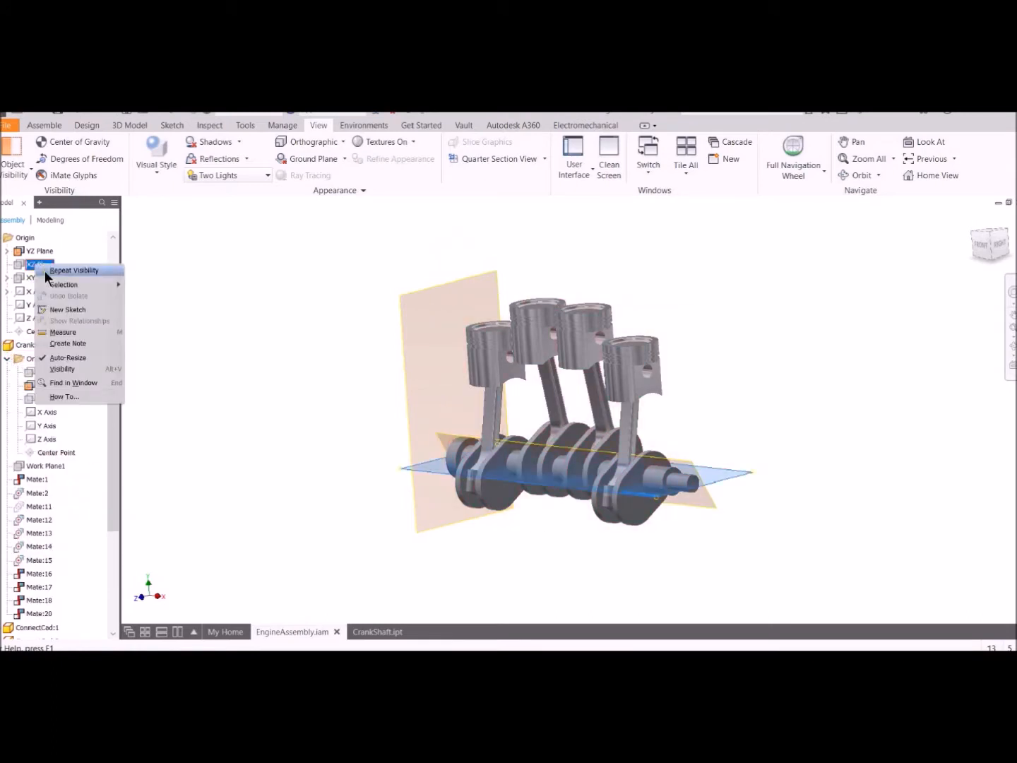
click(44, 125)
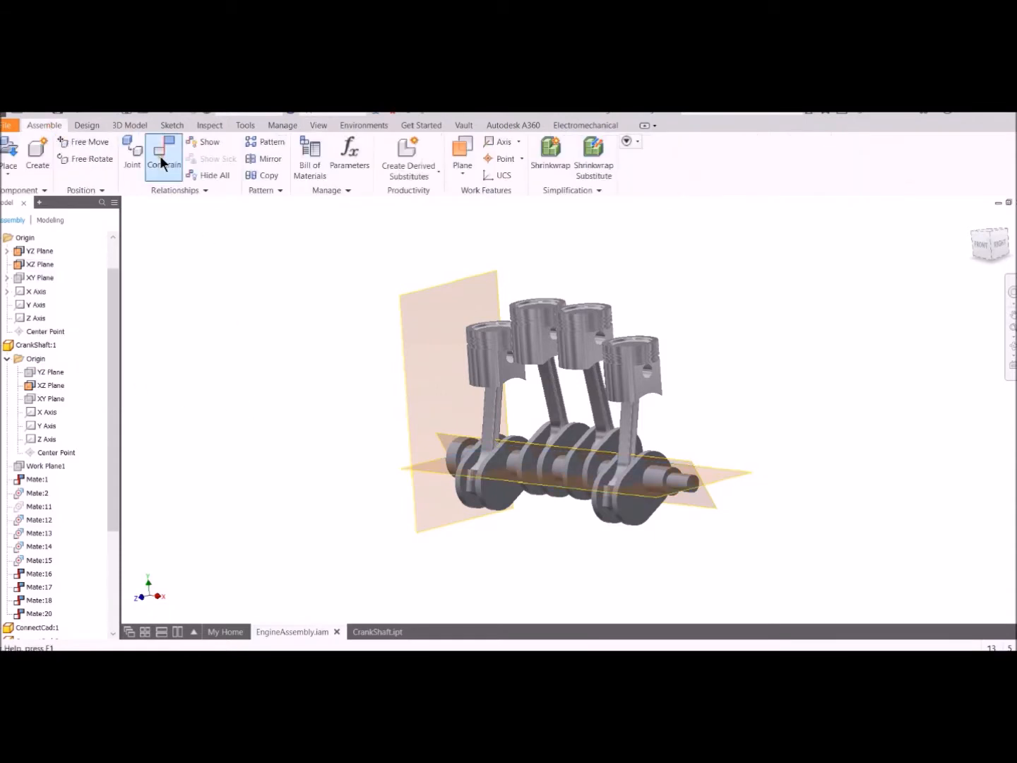
Add an Angle constraint of 0.00 deg between the crankshaft XZ Plane and the assembly XZ Plane
click(164, 158)
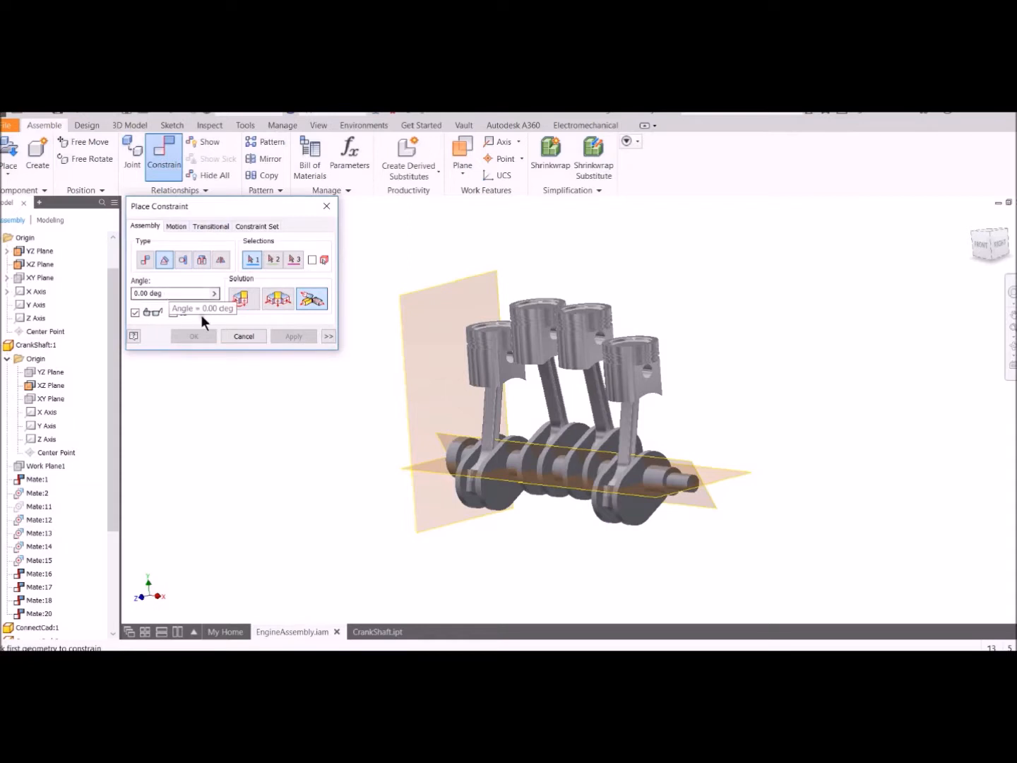
click(42, 264)
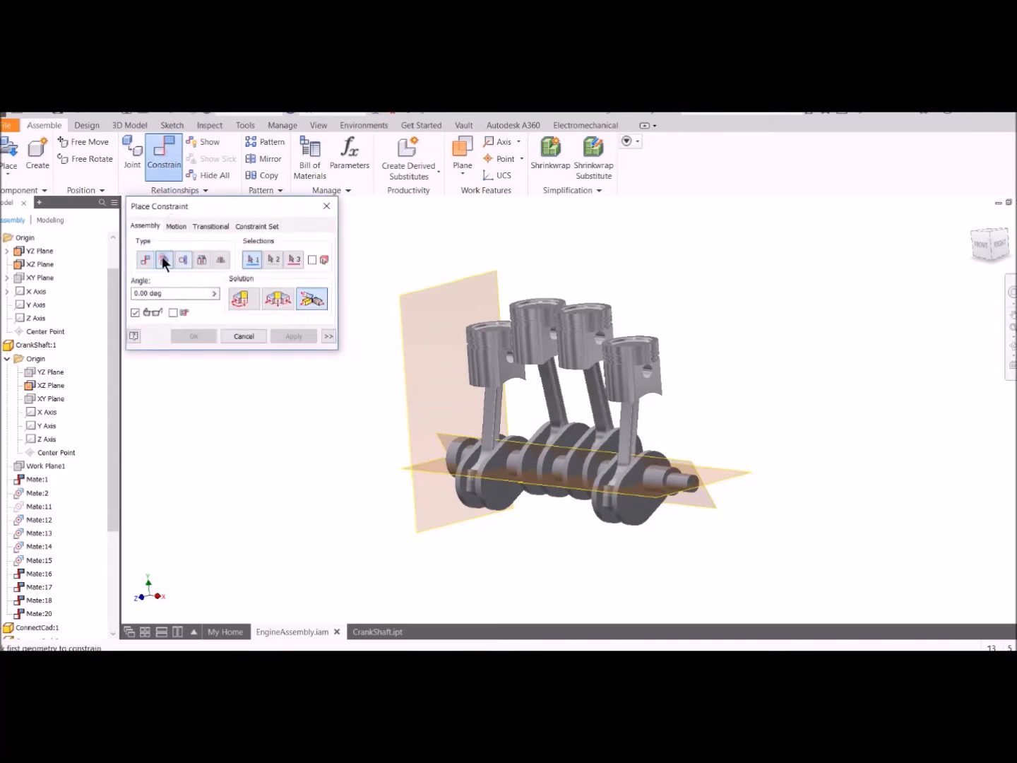
click(43, 263)
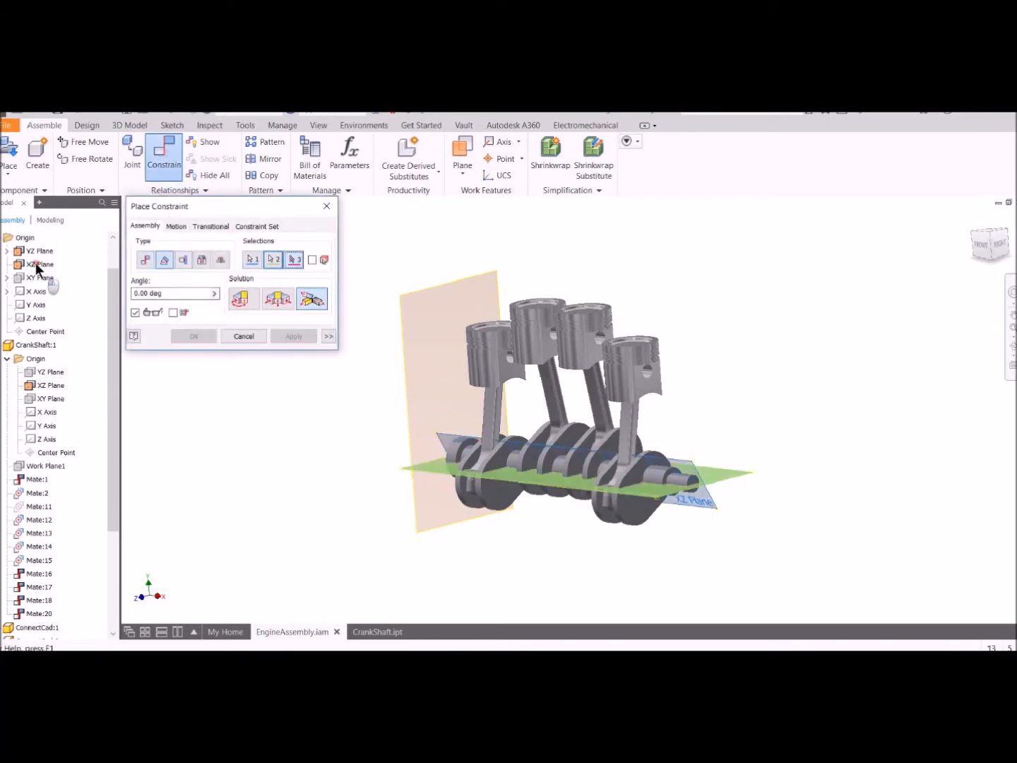
click(294, 260)
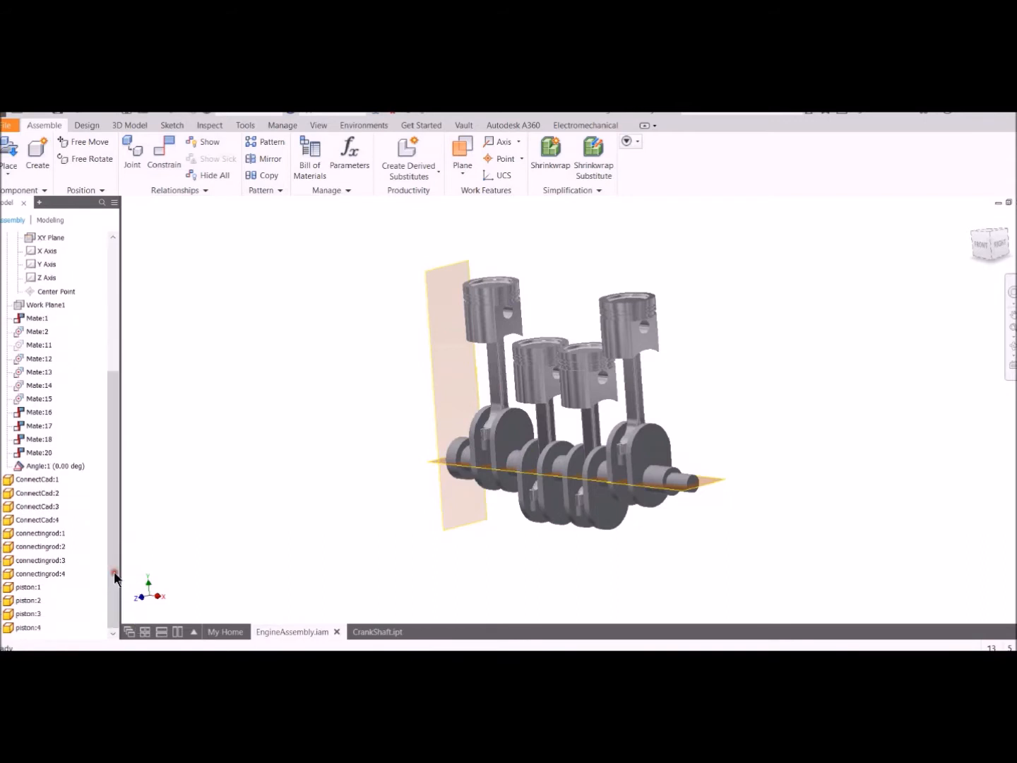
Start driving the Angle:1 constraint and hide the assembly YZ Plane
right_click(54, 466)
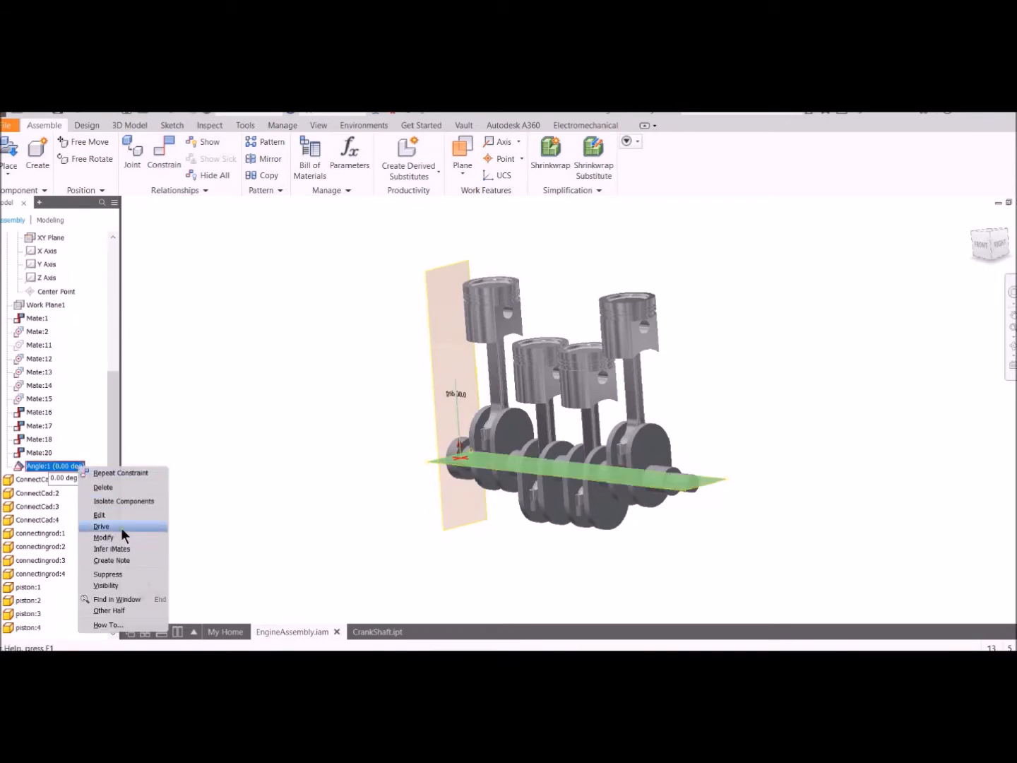
click(101, 525)
text(100000)
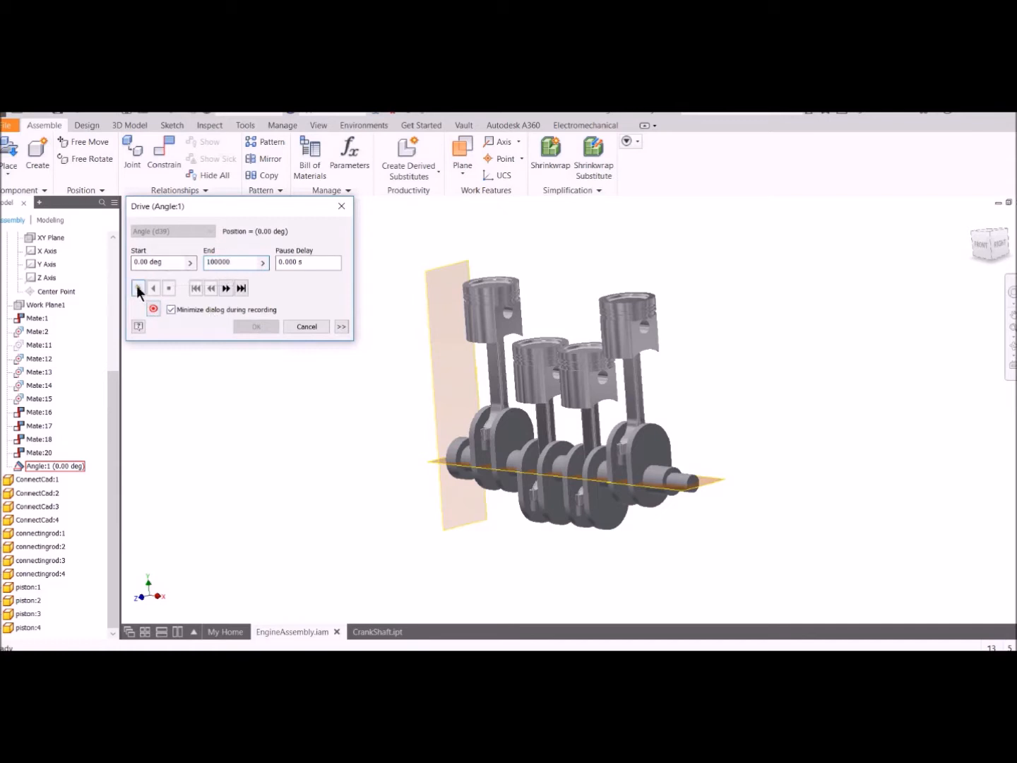
click(138, 288)
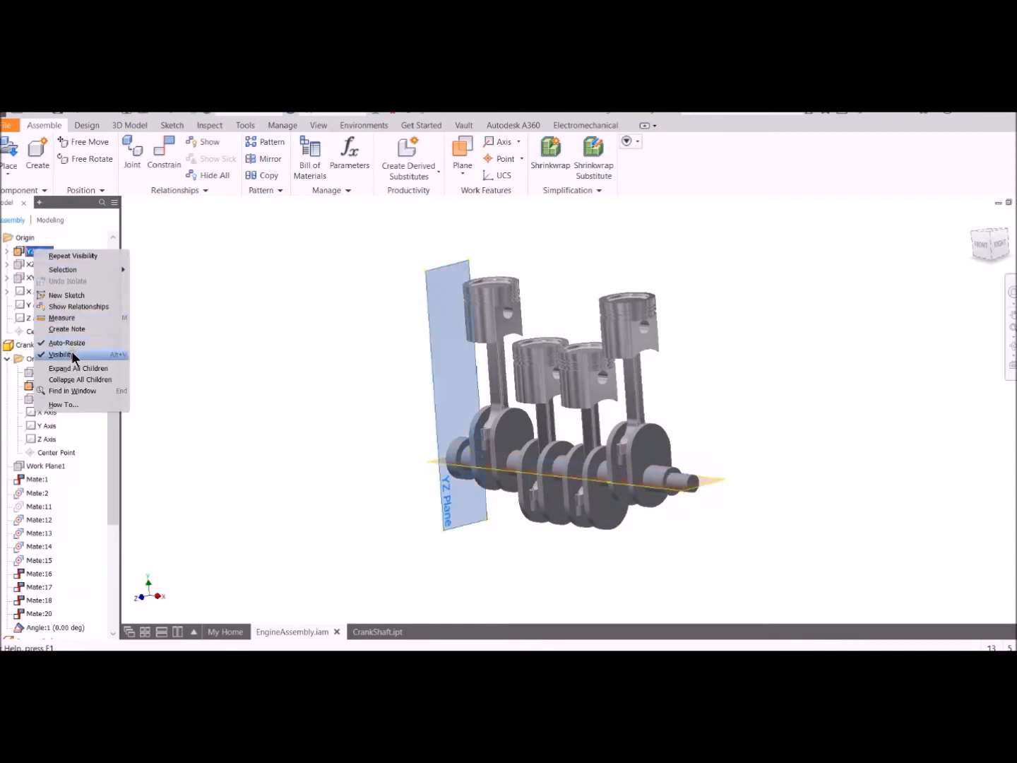
click(60, 353)
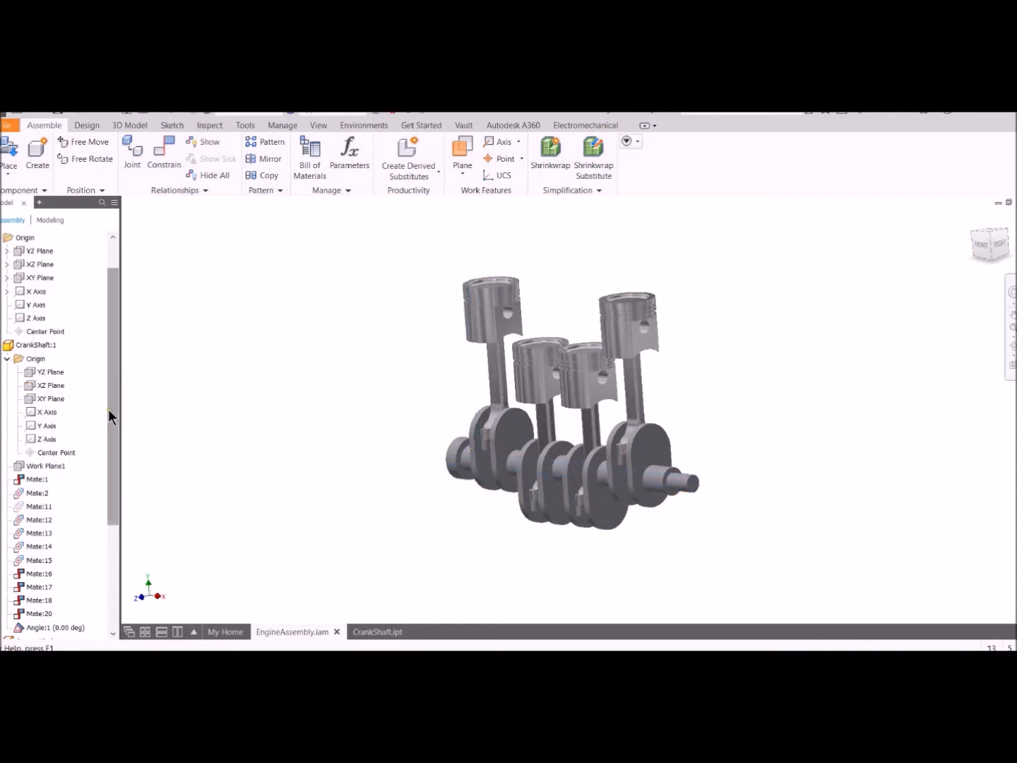
Drive Angle:1 from 0 to 180000 deg forward, spinning the crankshaft and pumping the pistons
right_click(54, 466)
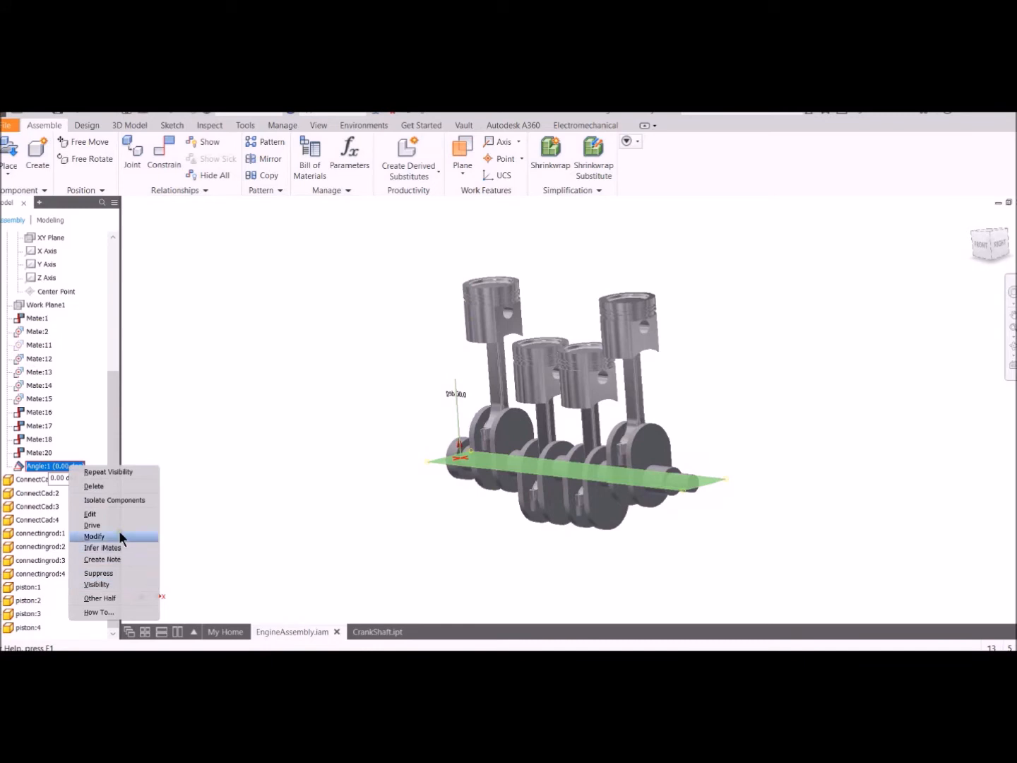
click(92, 526)
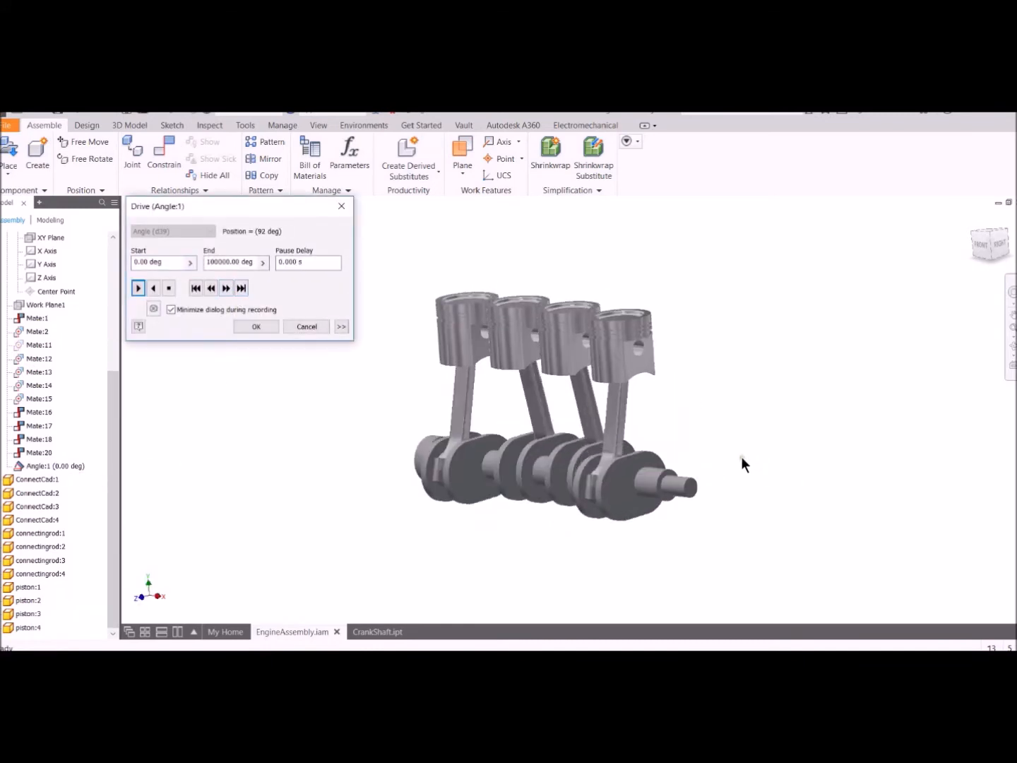
click(139, 288)
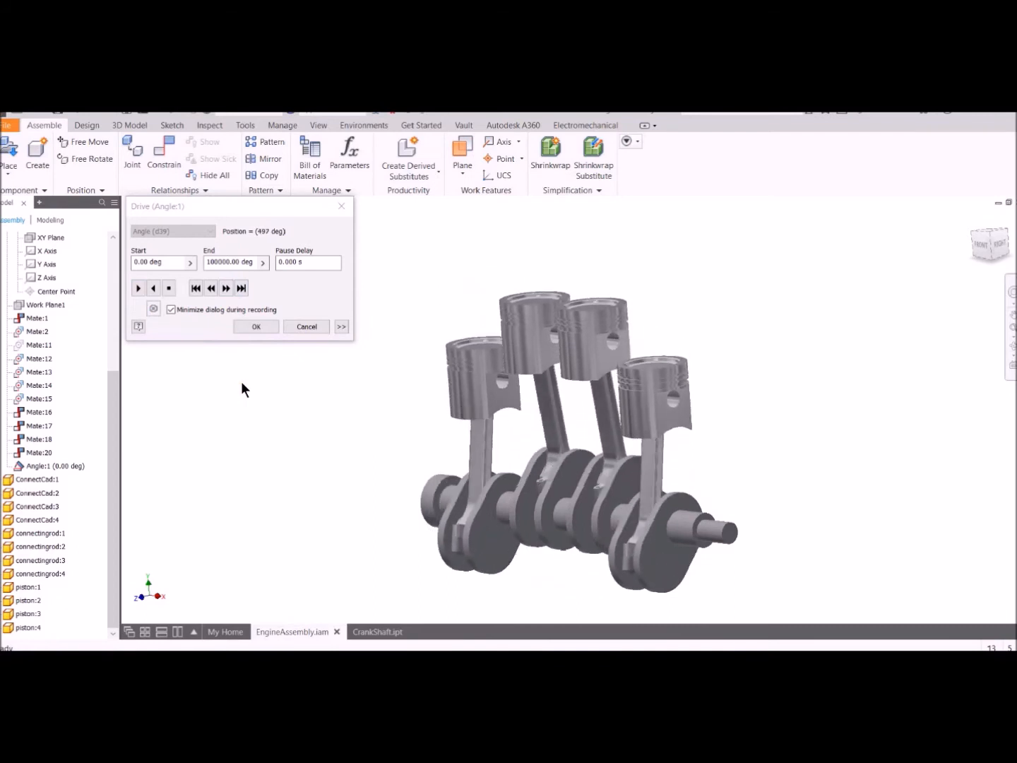
click(138, 288)
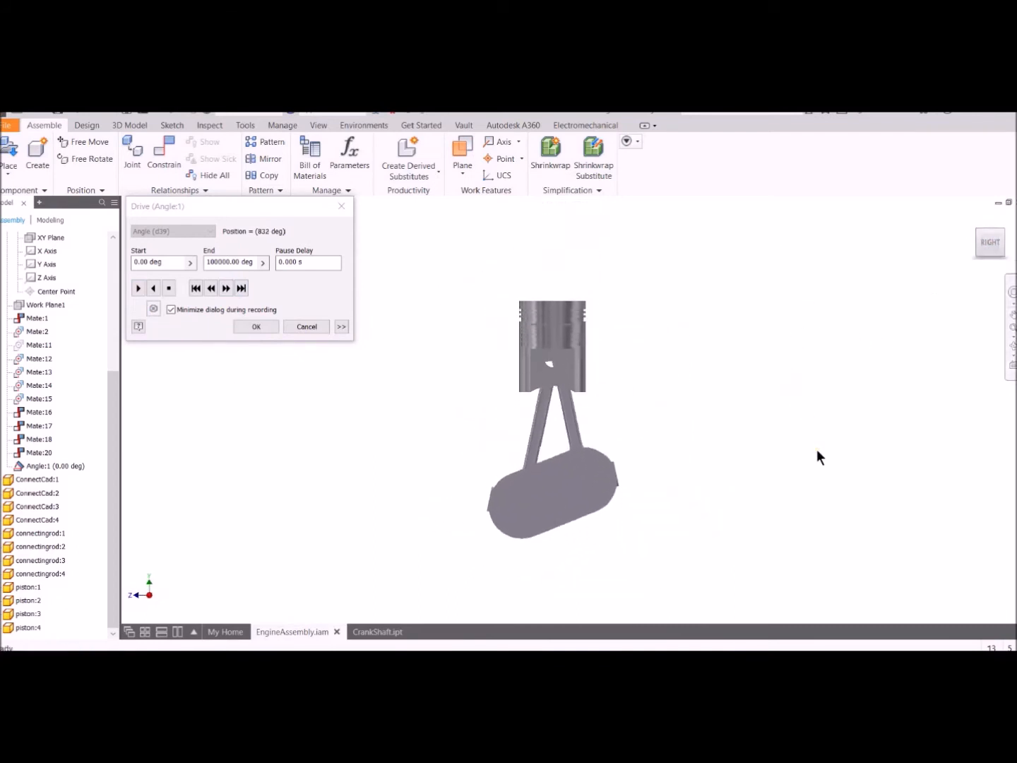
click(139, 288)
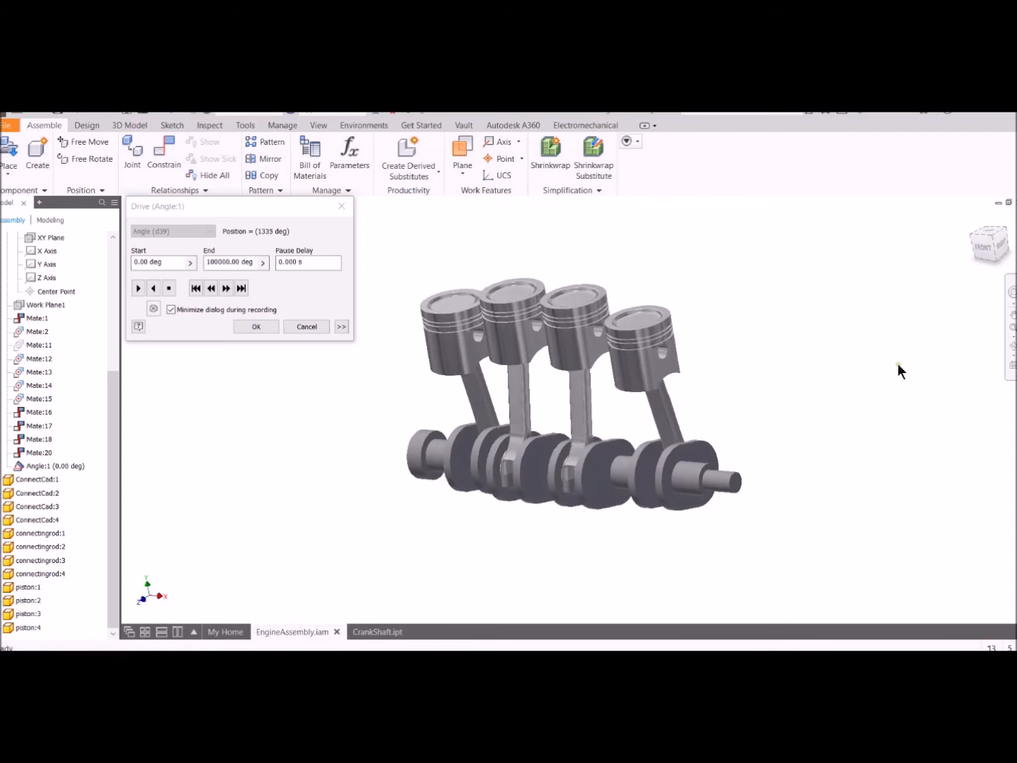
click(139, 288)
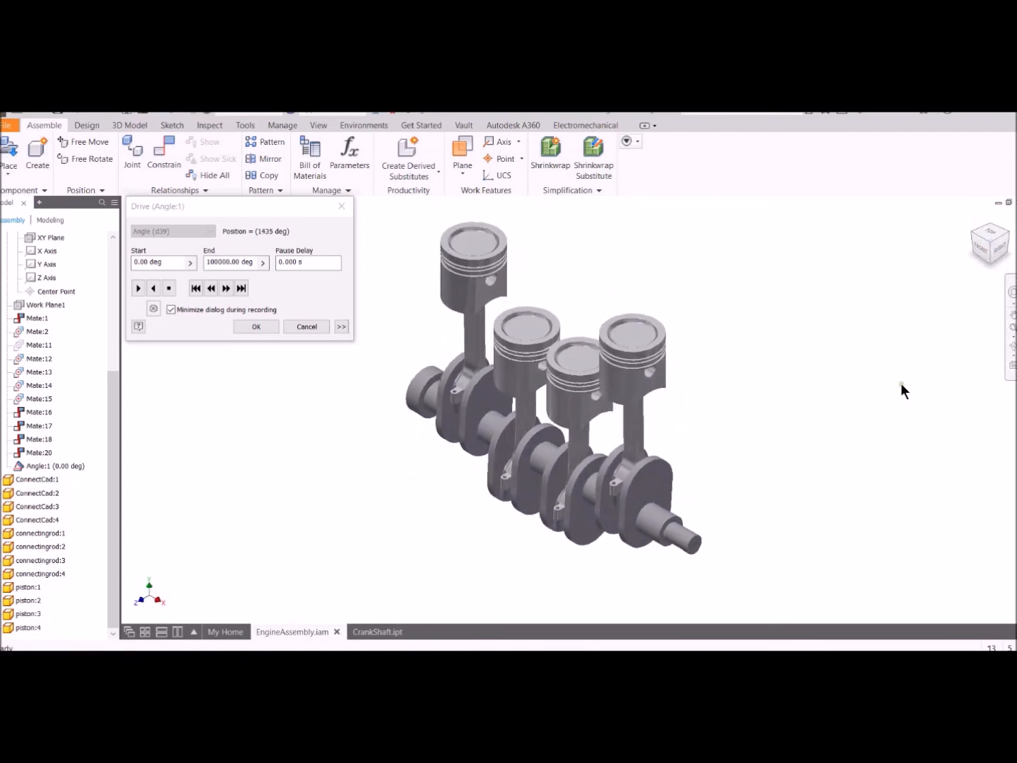
click(139, 288)
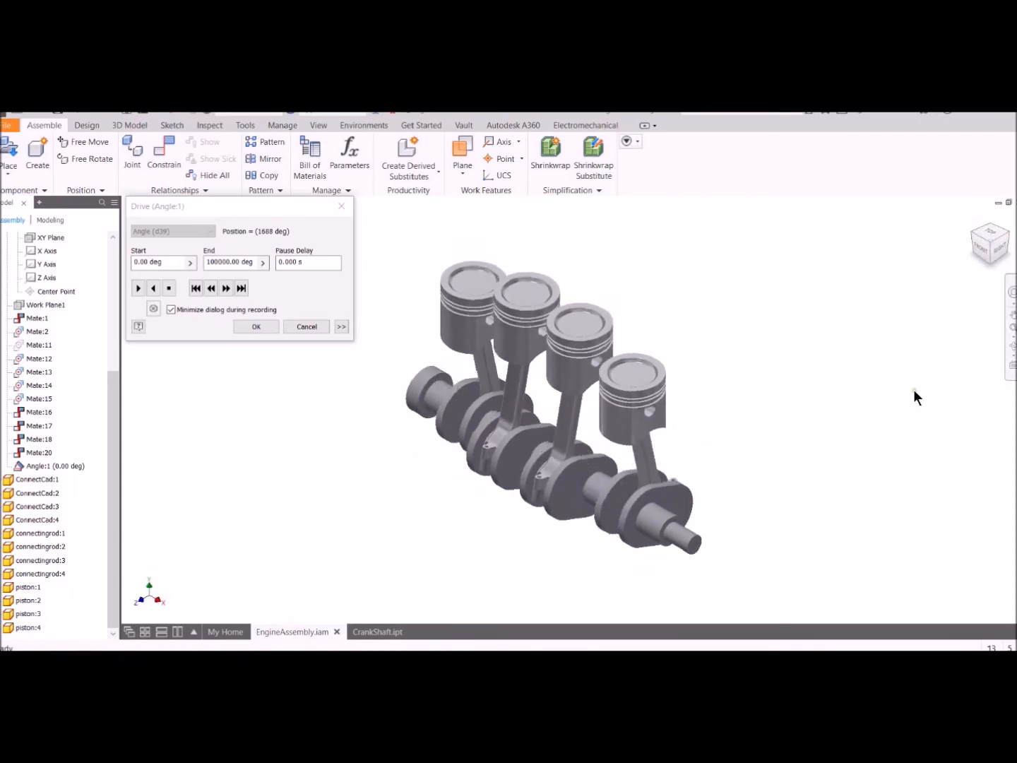
click(138, 288)
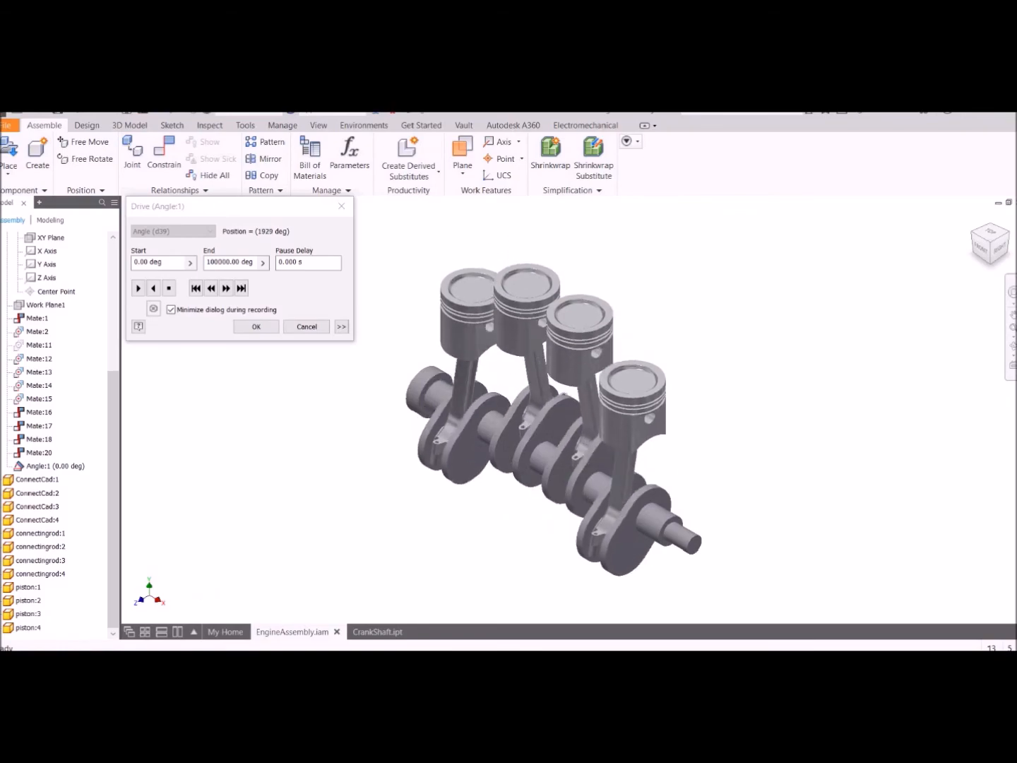